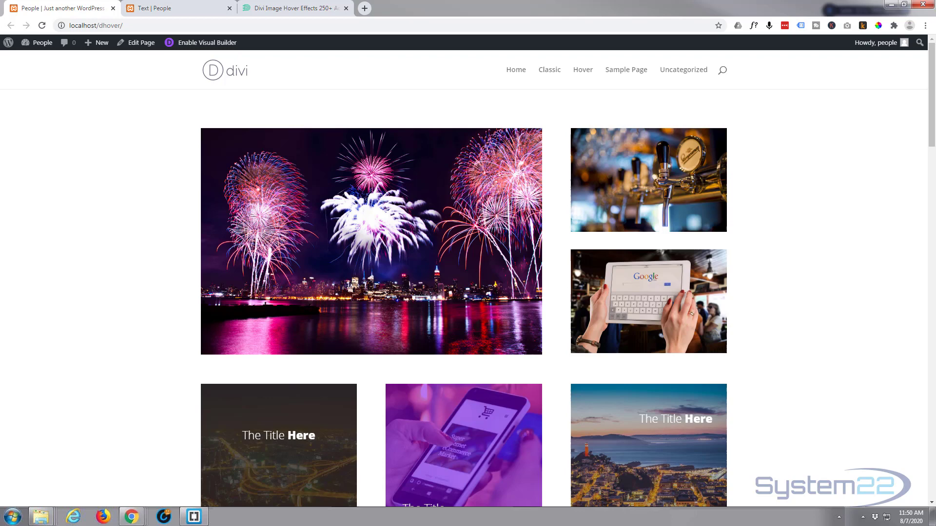
# Step: Scroll through the current Divi page's image grids before leaving it
pyautogui.click(67, 249)
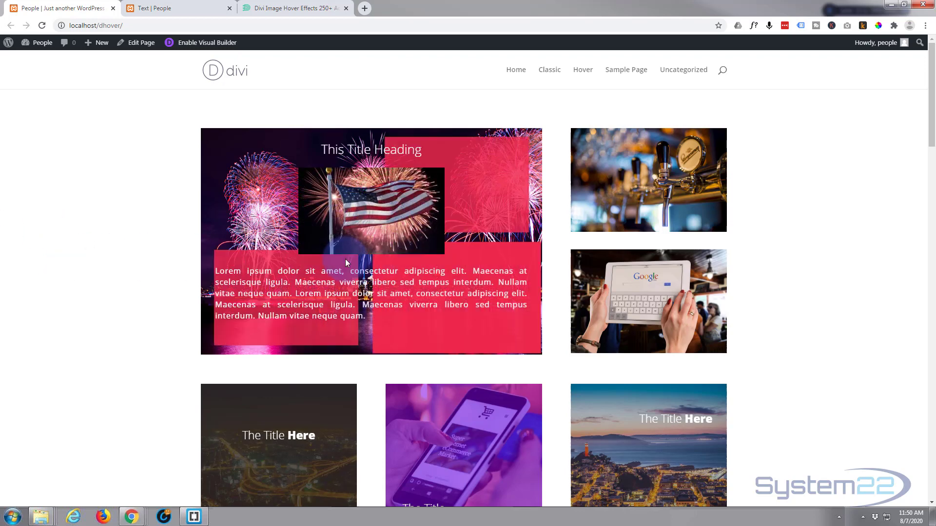
pyautogui.scroll(-3)
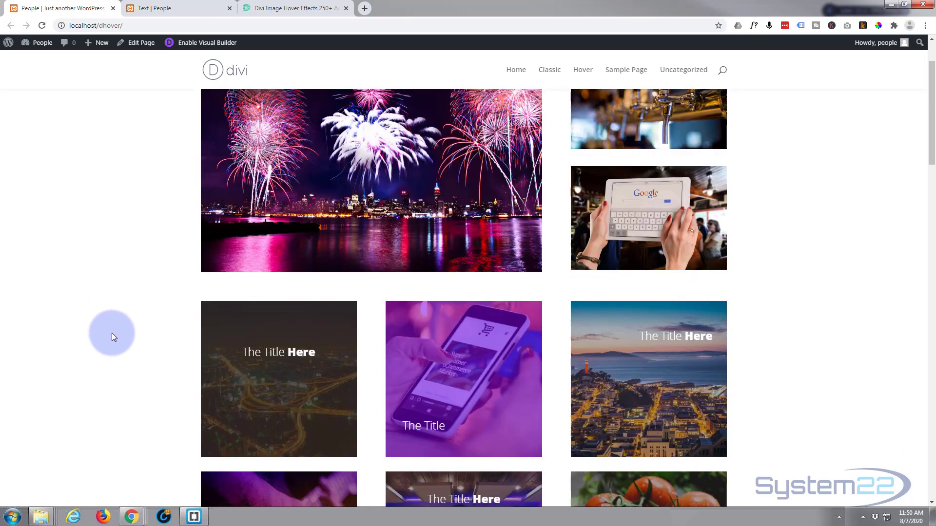
pyautogui.scroll(-3)
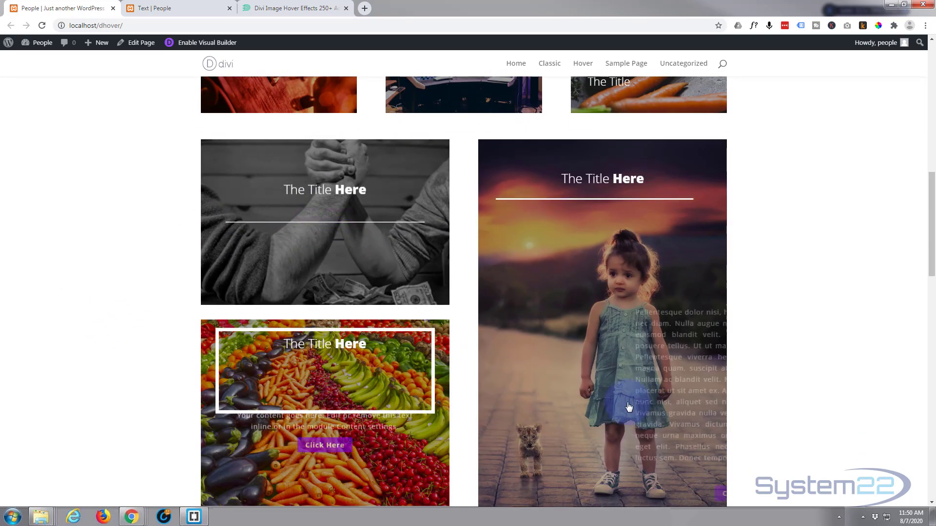
pyautogui.scroll(-3)
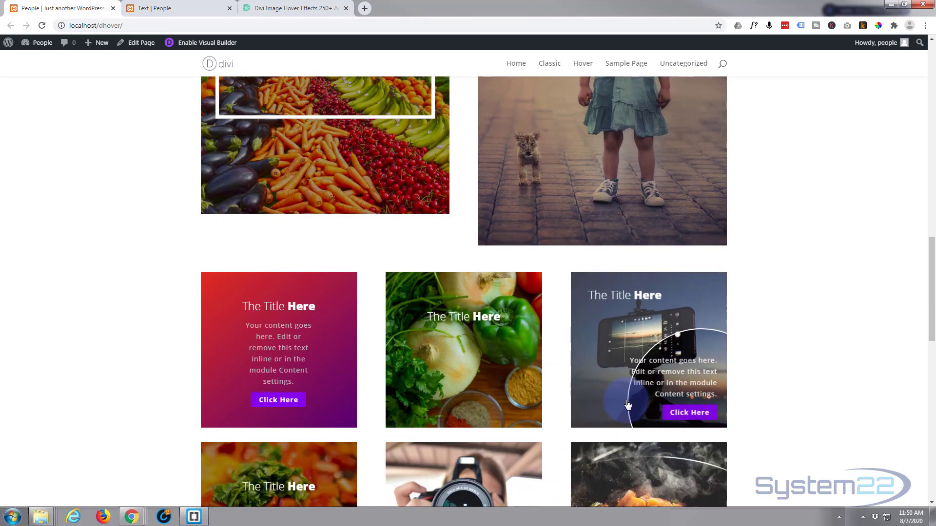
pyautogui.scroll(-3)
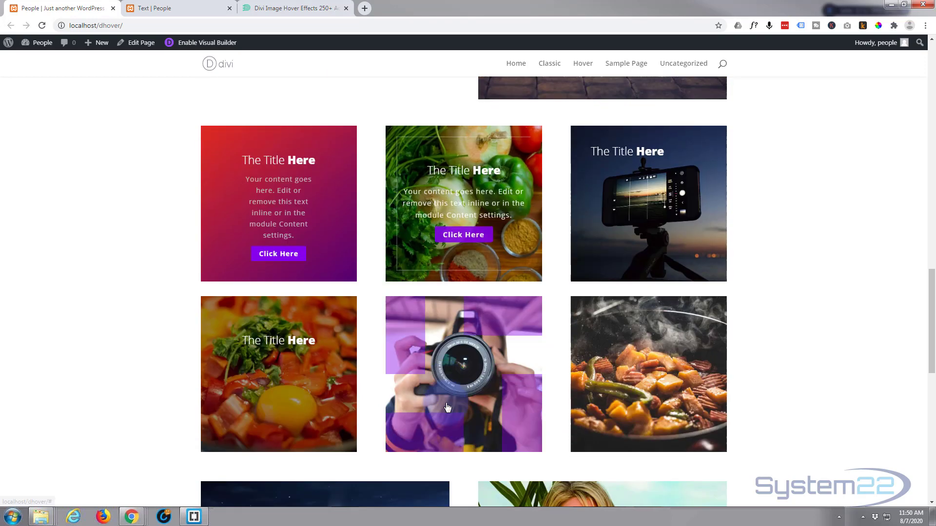
pyautogui.scroll(-3)
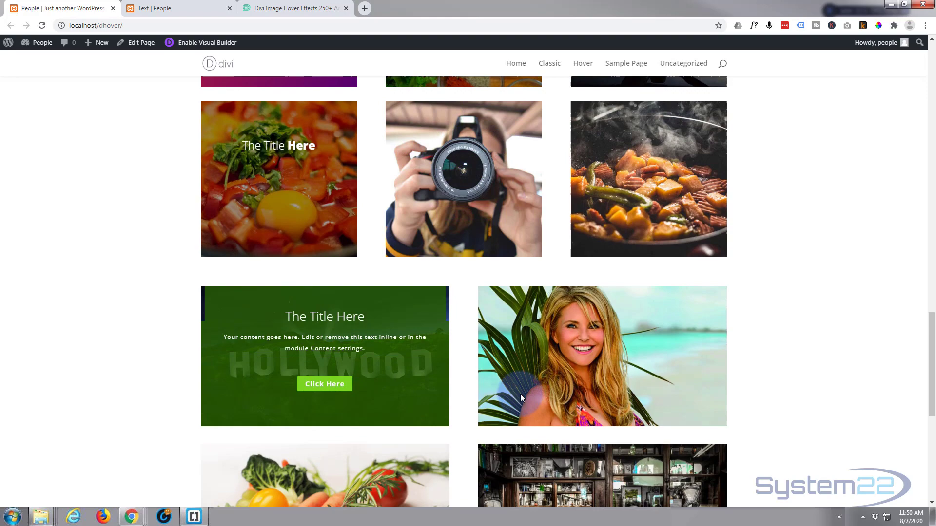
pyautogui.scroll(-3)
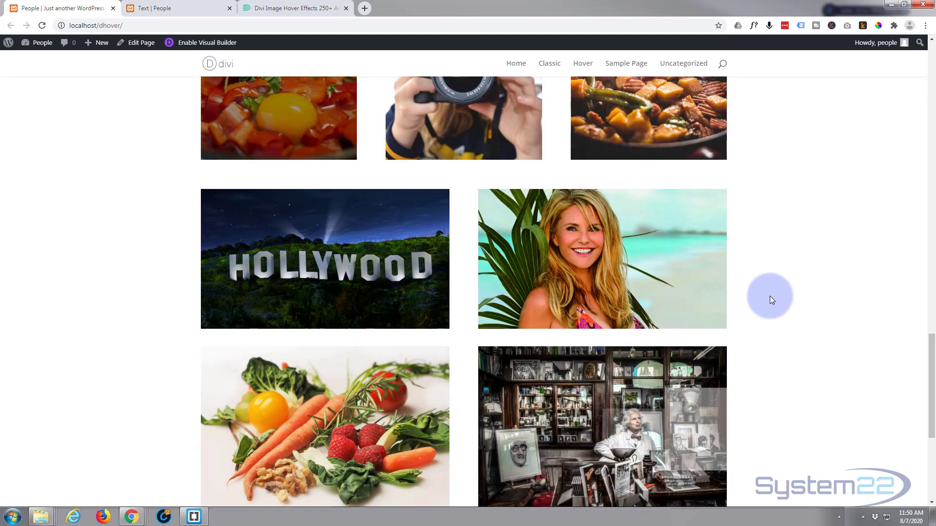
pyautogui.scroll(-3)
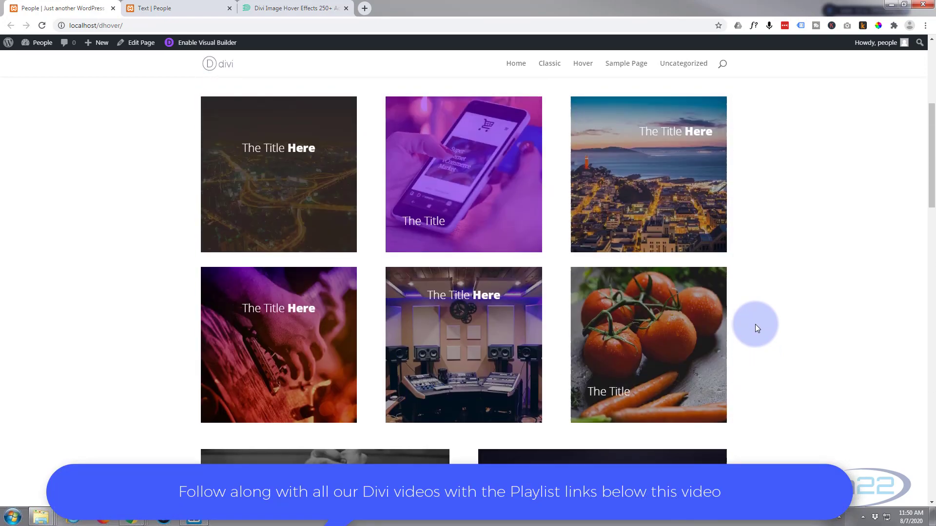
pyautogui.scroll(3)
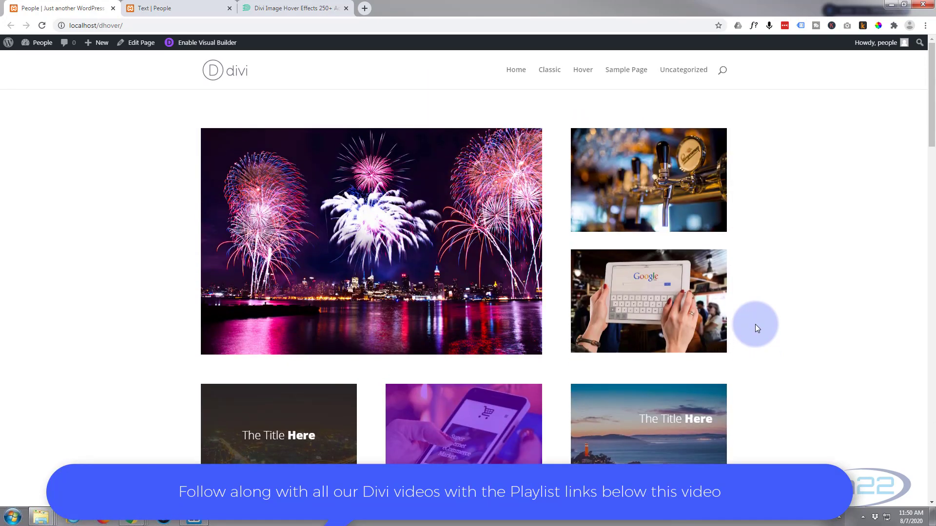
pyautogui.moveTo(85, 124)
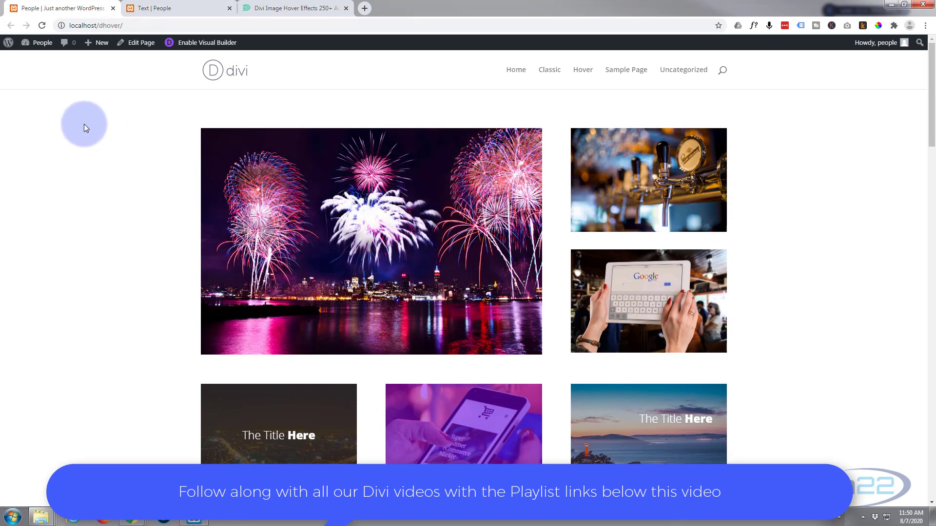
pyautogui.moveTo(163, 8)
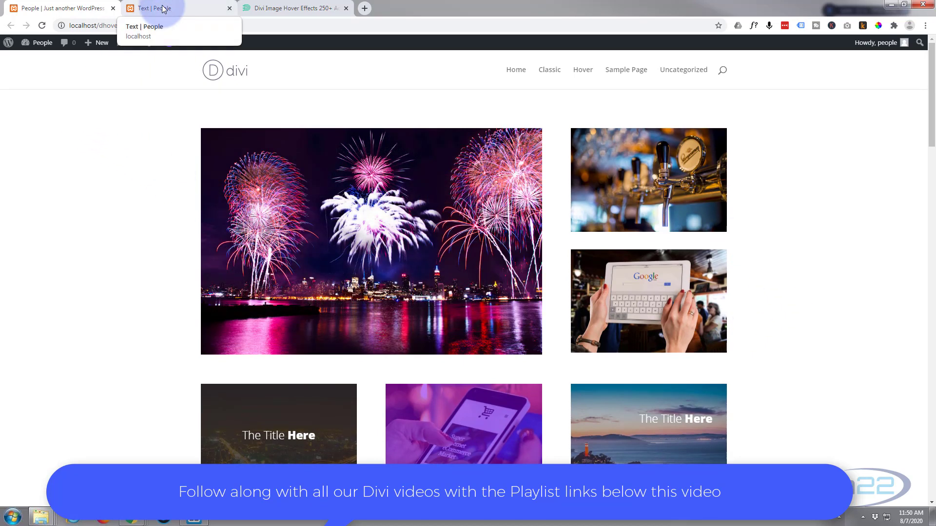
# Step: Switch to the 'Text | People' browser tab holding the fire-image page and scroll down
pyautogui.click(173, 7)
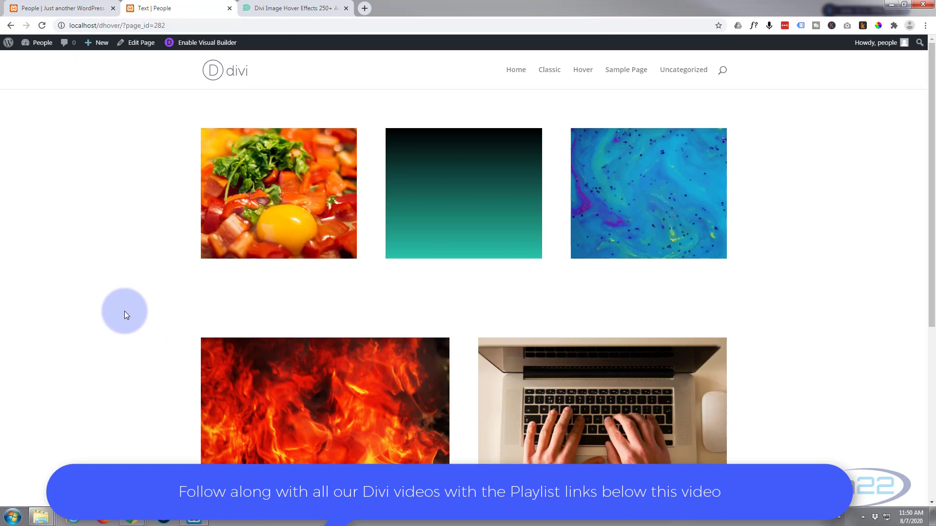
pyautogui.scroll(-3)
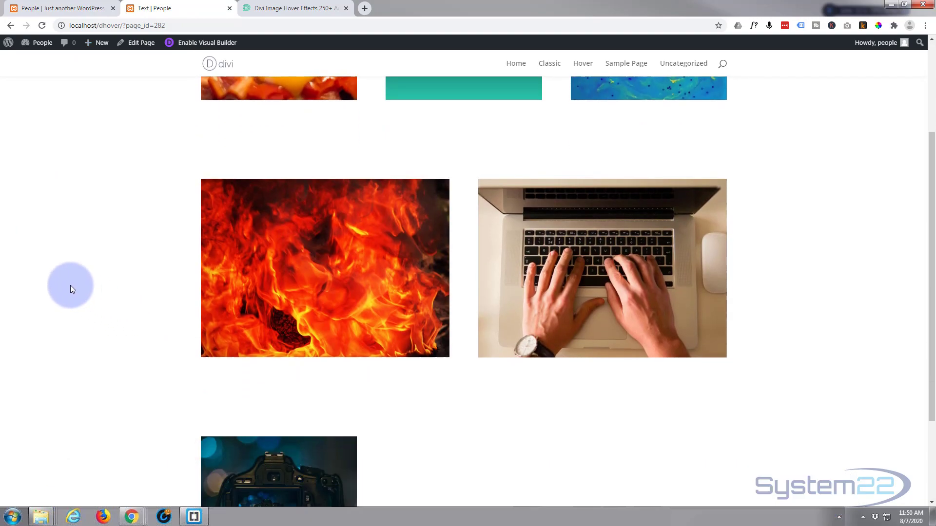
pyautogui.moveTo(76, 290)
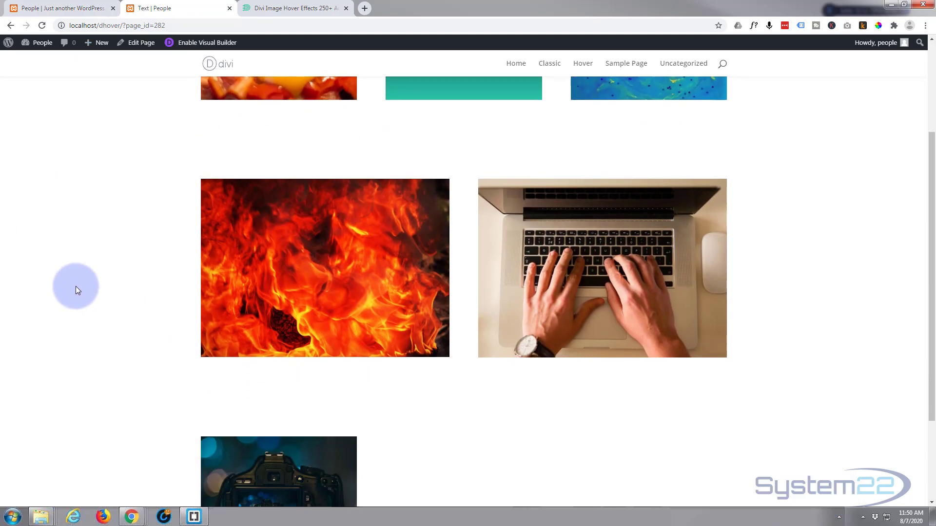
pyautogui.moveTo(324, 267)
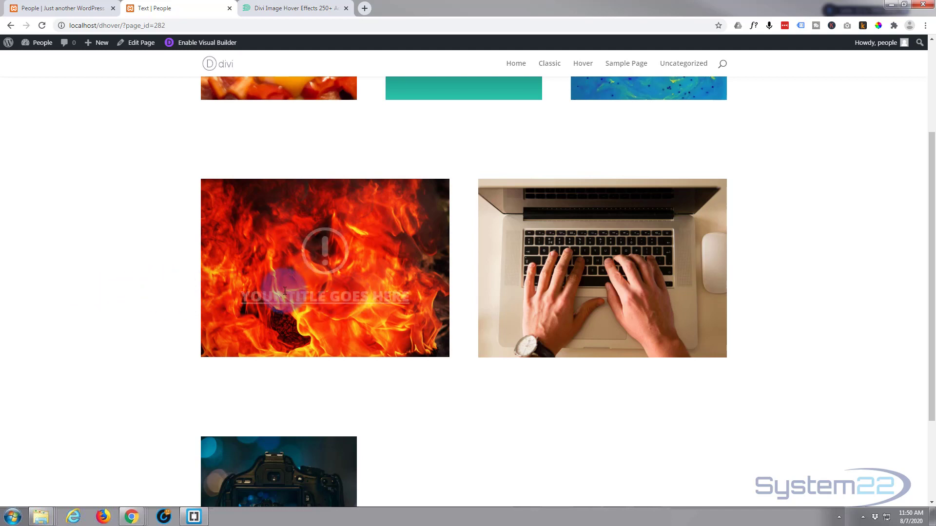
pyautogui.moveTo(176, 295)
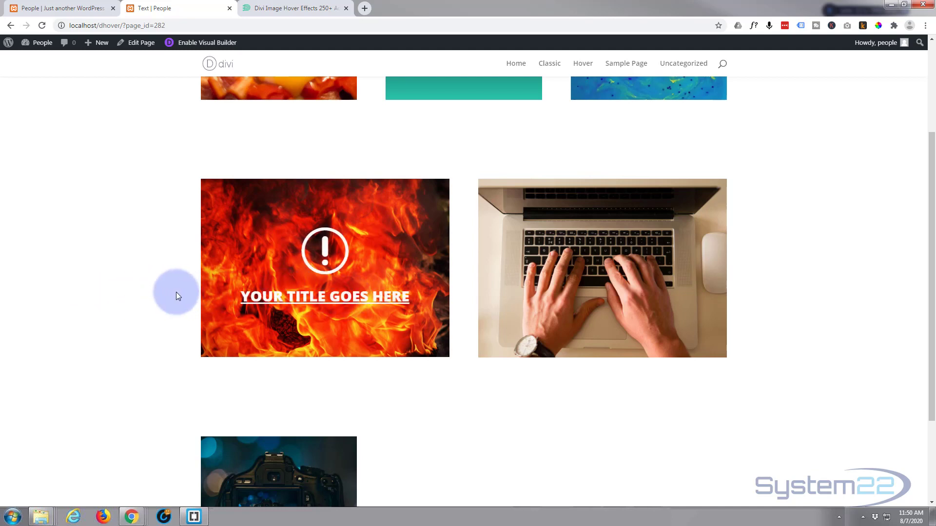
pyautogui.moveTo(127, 292)
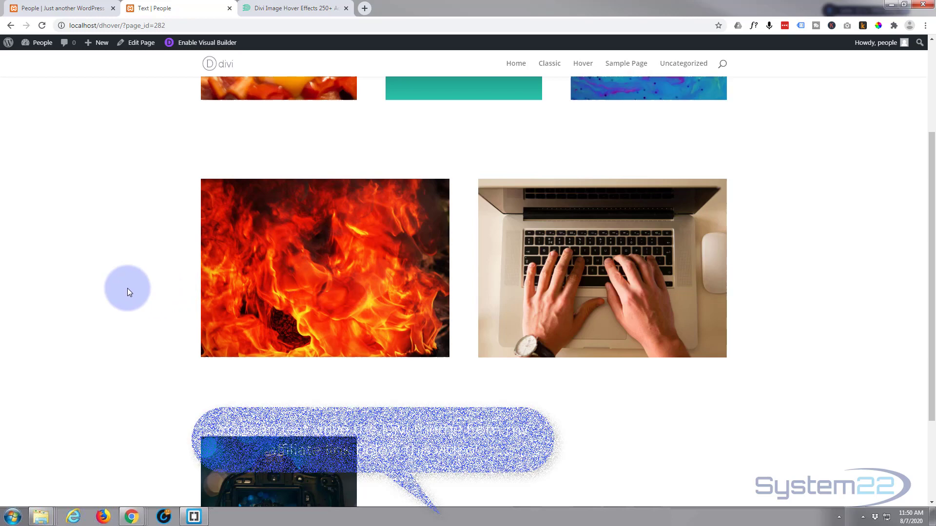
# Step: Enable the Visual Builder from the admin bar and scroll to the bottom row with the camera image
pyautogui.click(207, 42)
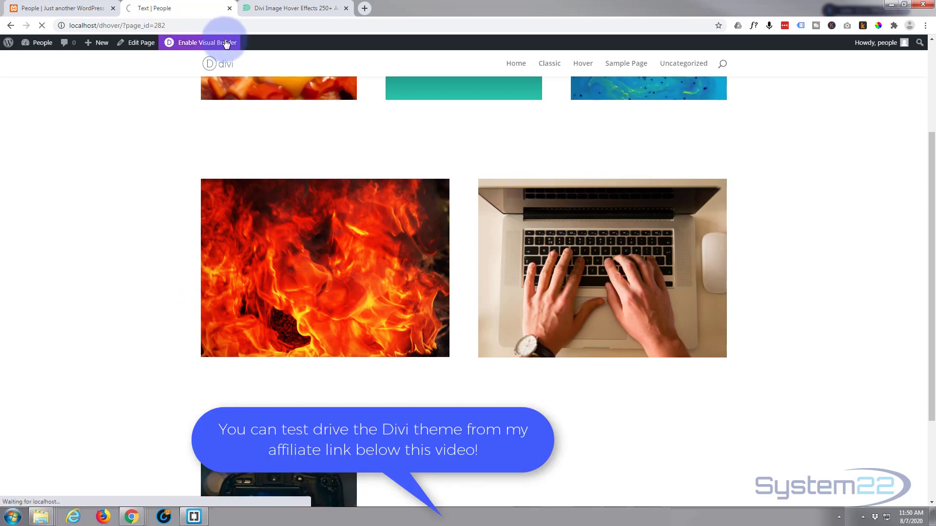
pyautogui.click(206, 42)
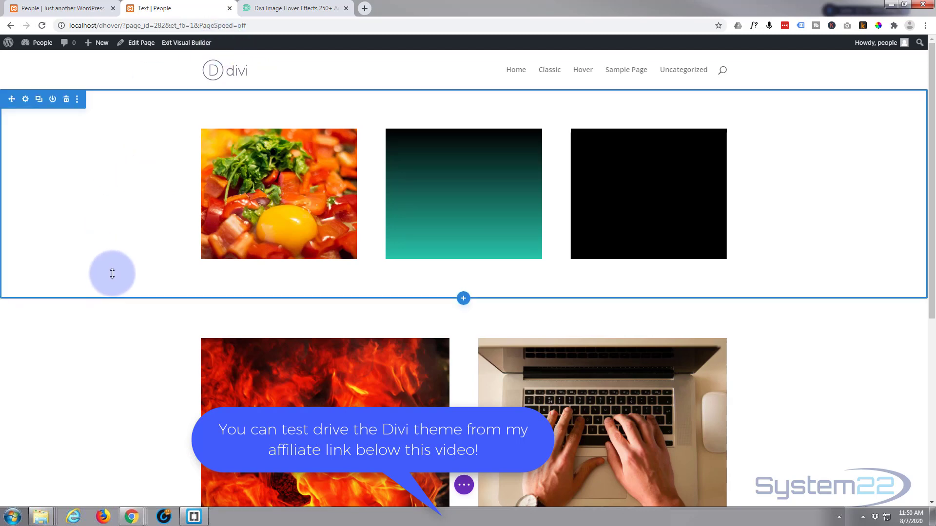
pyautogui.scroll(-3)
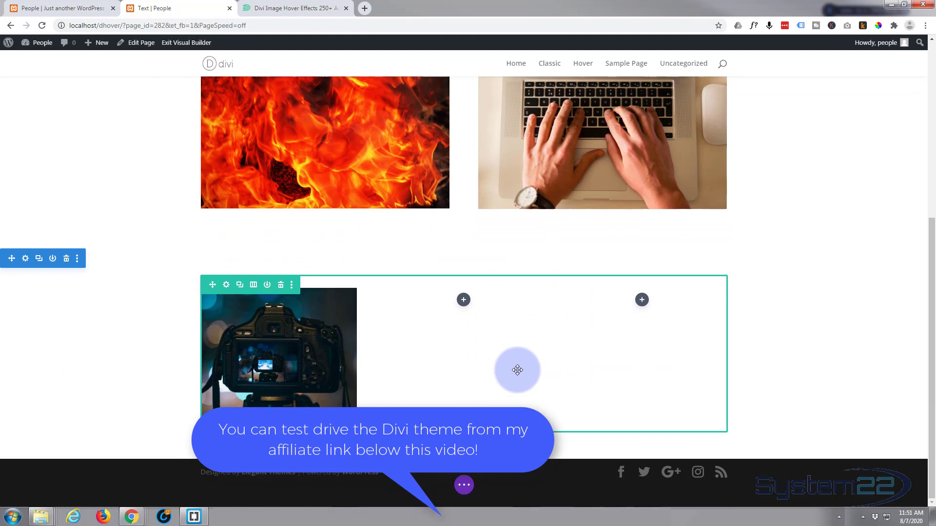
pyautogui.moveTo(464, 299)
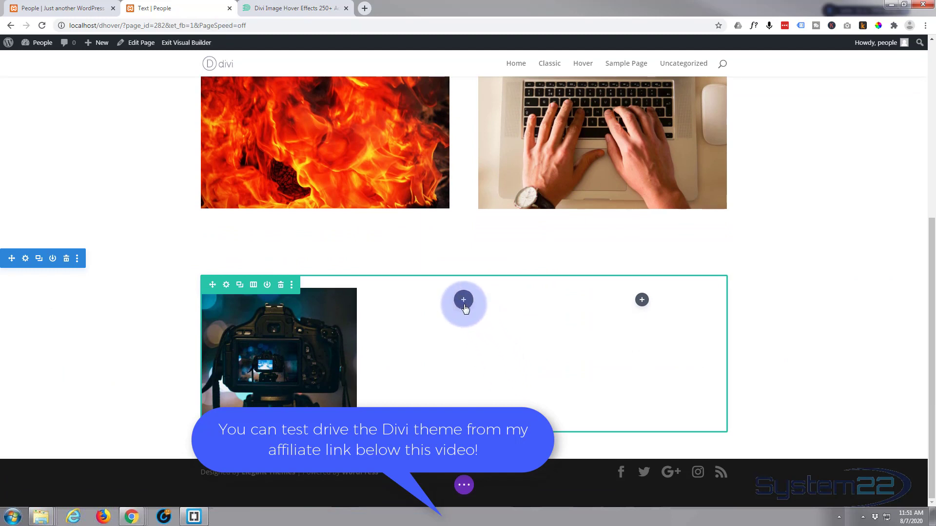
pyautogui.moveTo(463, 300)
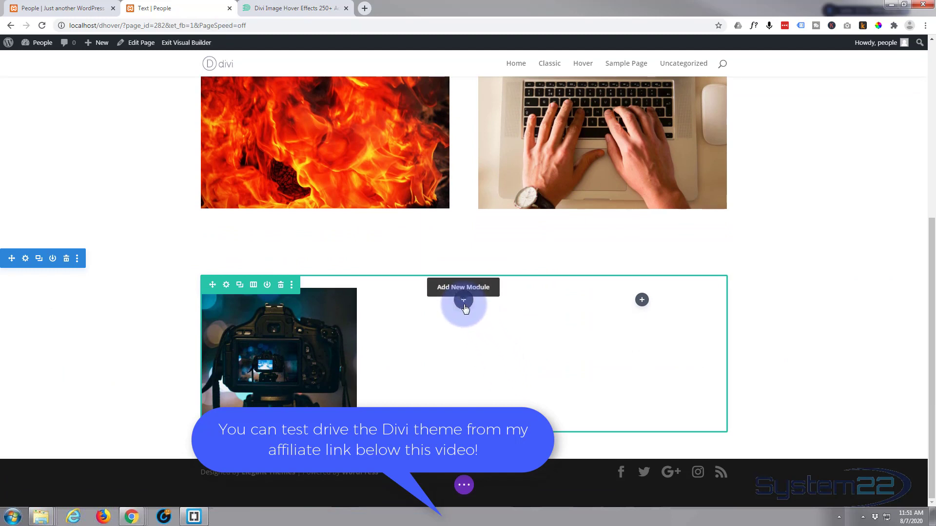
# Step: Insert a Blurb module into the empty middle column and delete its placeholder body text
pyautogui.click(463, 299)
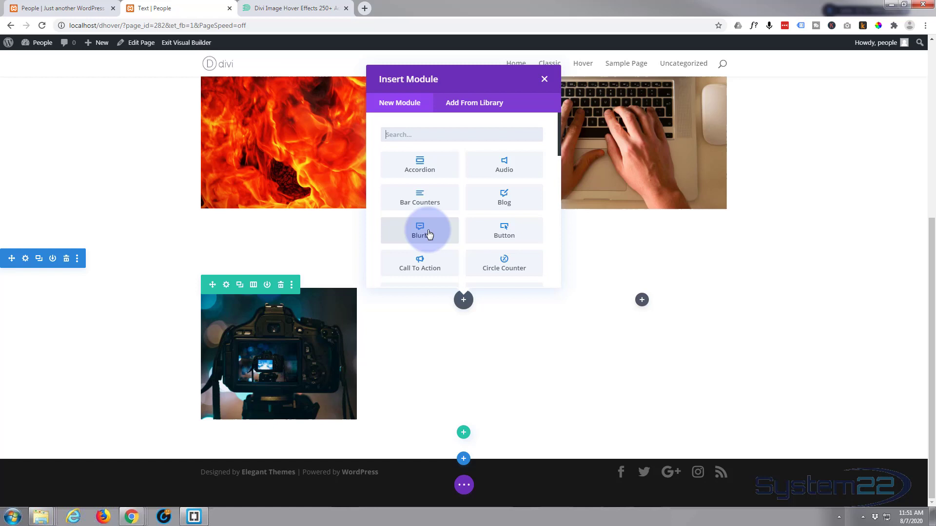
pyautogui.click(419, 230)
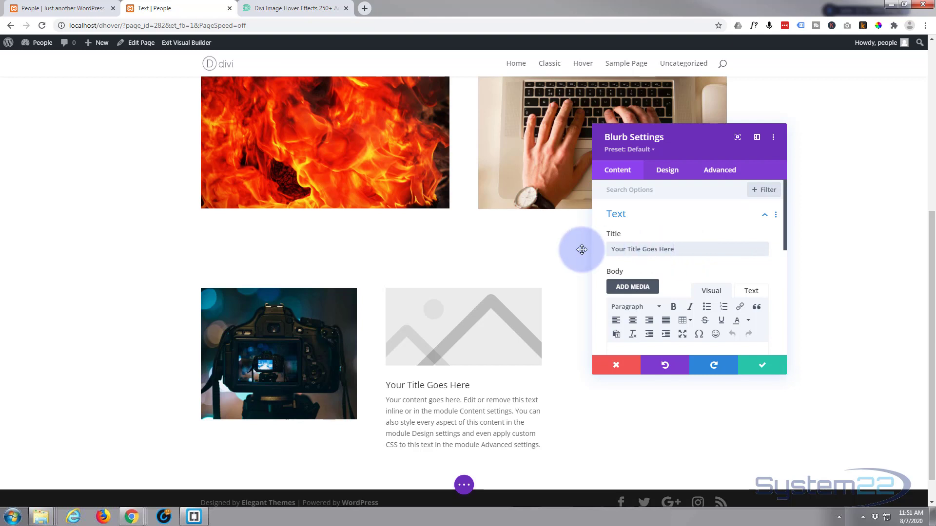
pyautogui.click(681, 256)
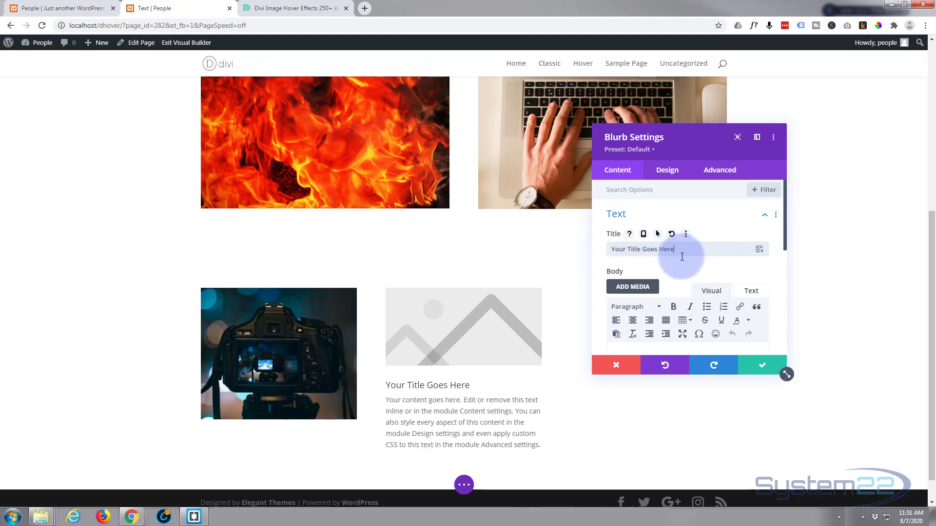
pyautogui.scroll(-3)
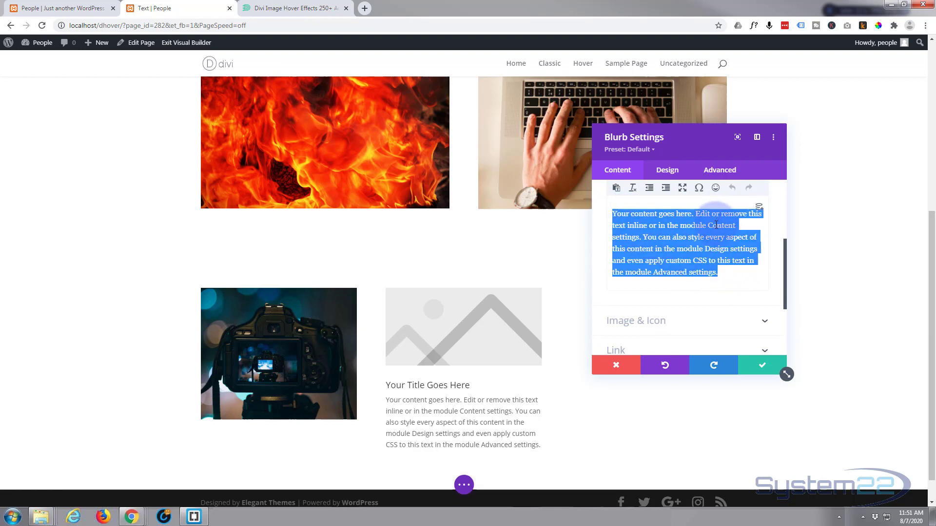
pyautogui.press('Delete')
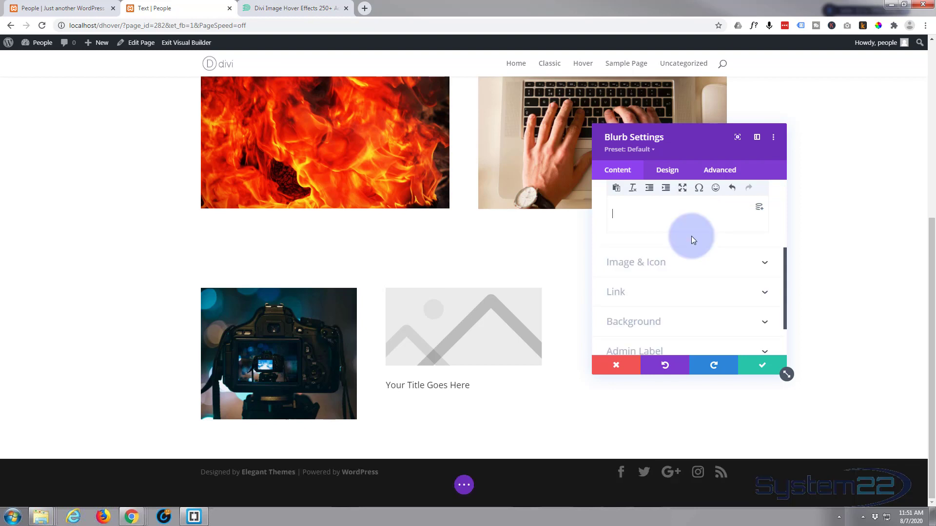
pyautogui.moveTo(580, 273)
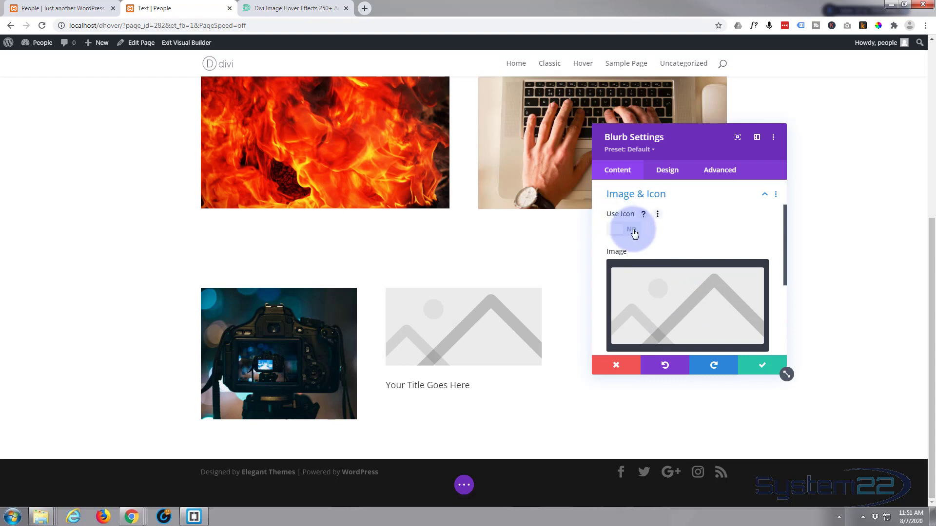
# Step: Keep Use Icon on under Image & Icon and select the play-circle icon for the blurb
pyautogui.click(623, 228)
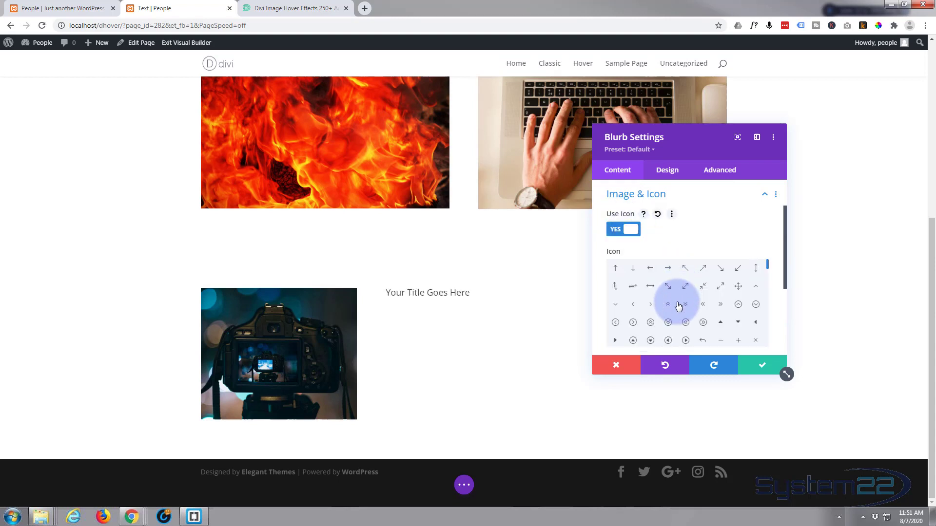
pyautogui.scroll(-3)
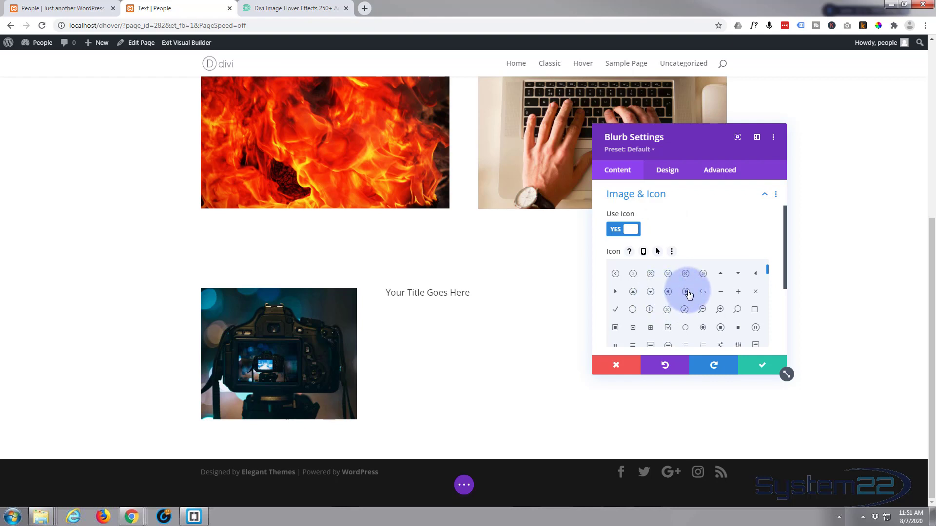
pyautogui.click(686, 291)
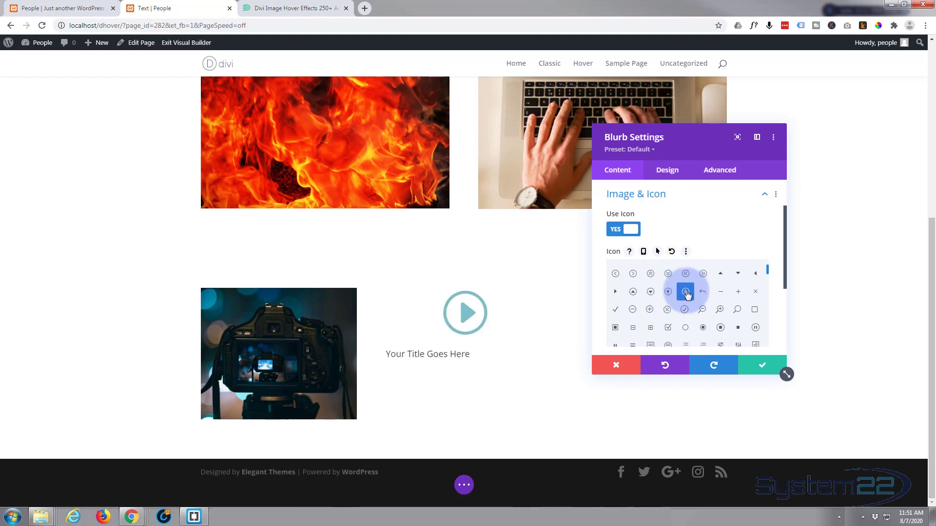
pyautogui.click(684, 292)
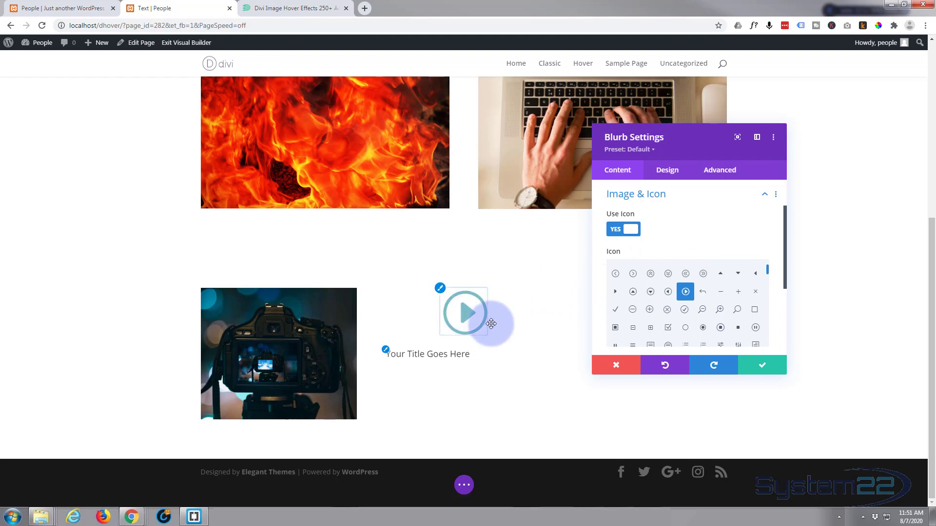
pyautogui.click(450, 353)
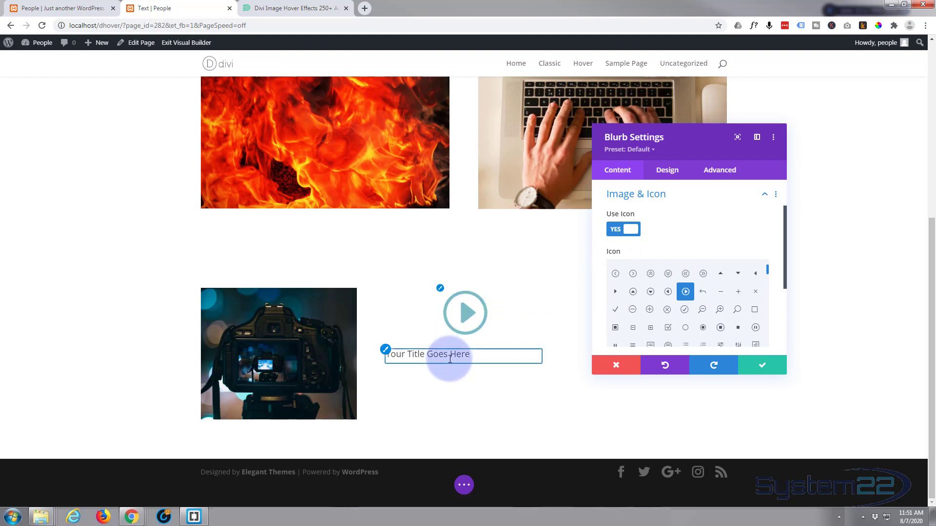
pyautogui.moveTo(480, 357)
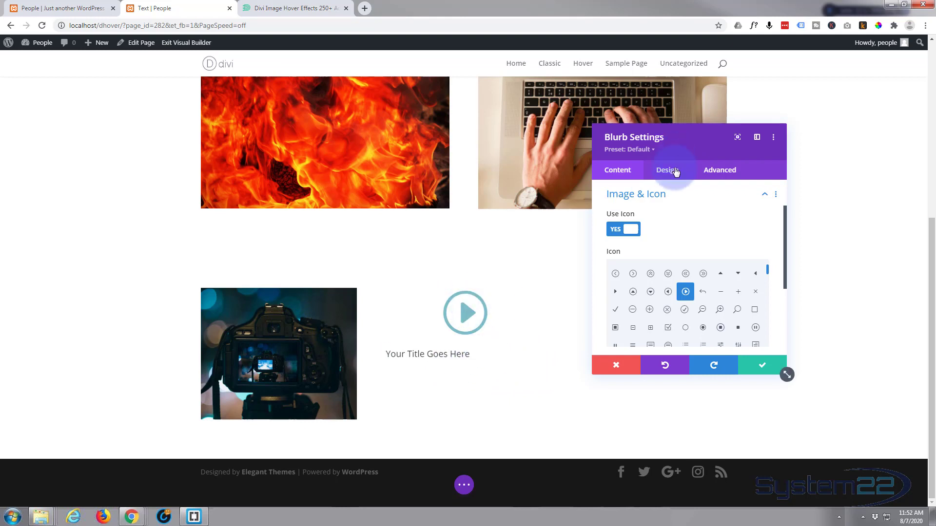
# Step: In Design > Title Text, set the Title Text Alignment to center
pyautogui.click(667, 170)
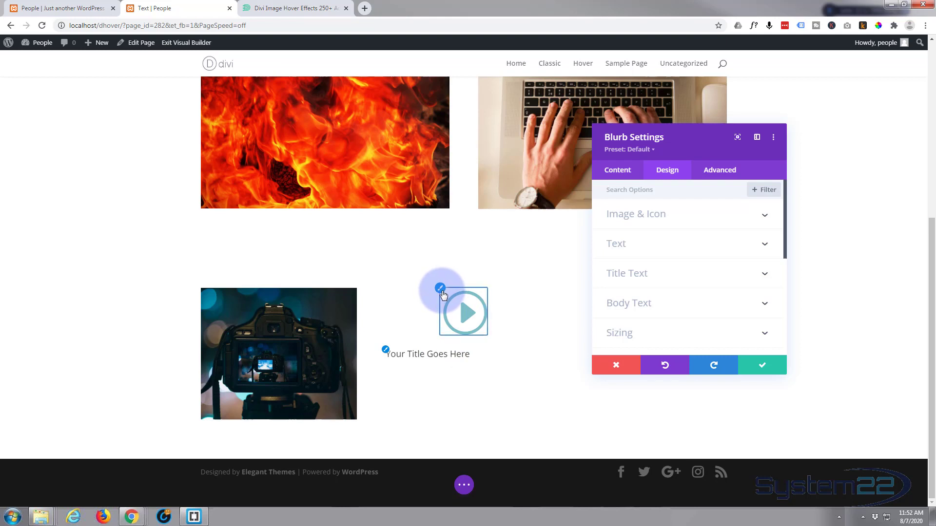
pyautogui.click(386, 354)
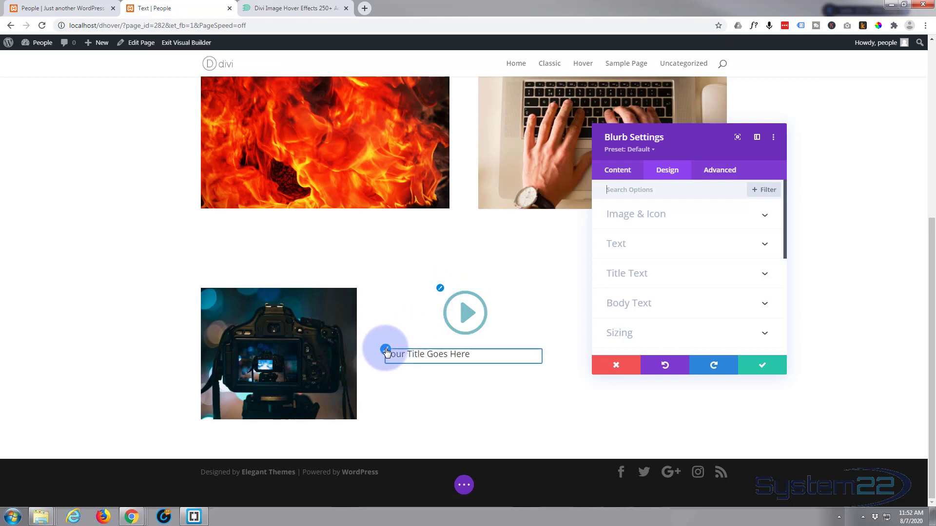
pyautogui.click(627, 273)
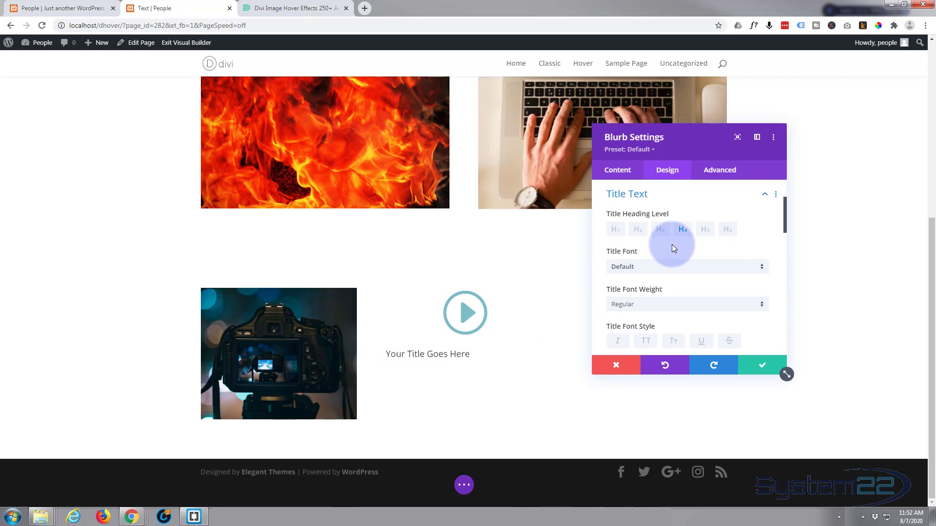
pyautogui.moveTo(684, 278)
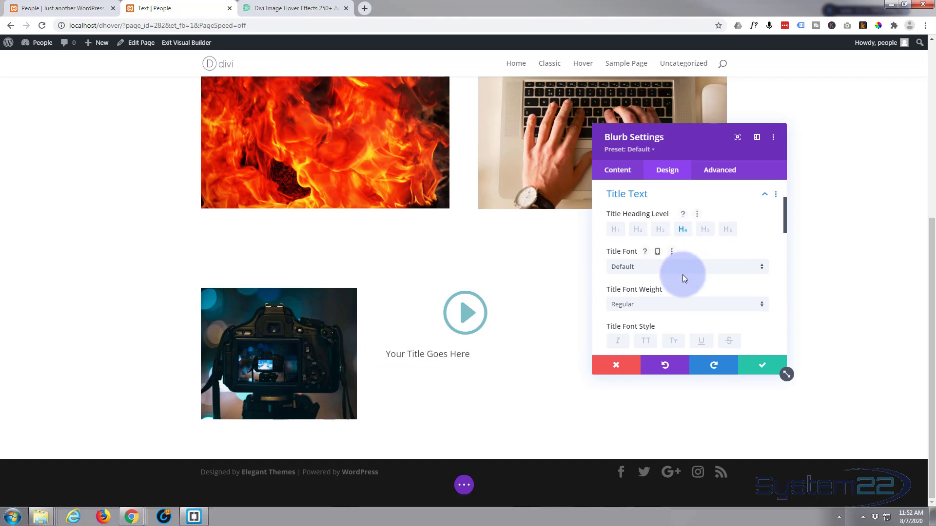
pyautogui.scroll(-3)
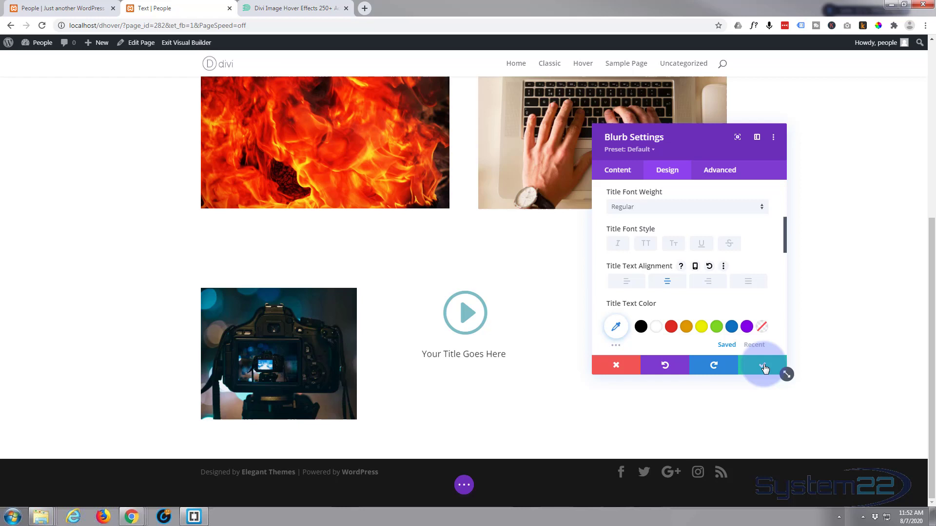
# Step: Save the blurb, then reach the middle column's Background options through Row Settings
pyautogui.click(762, 364)
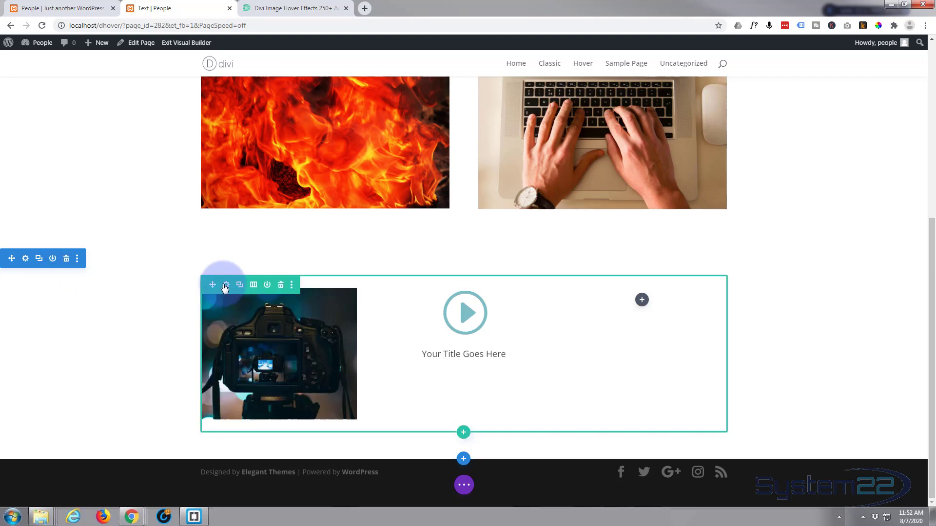
pyautogui.click(225, 285)
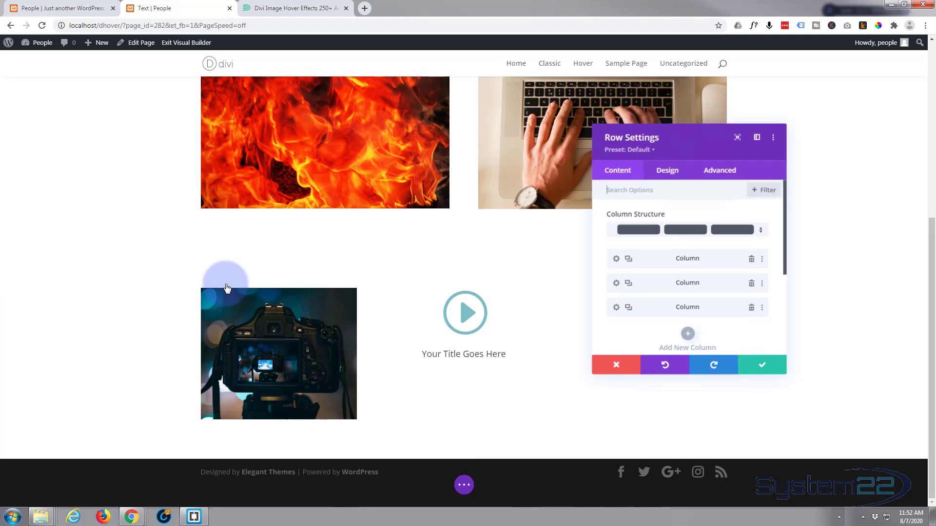
pyautogui.moveTo(713, 299)
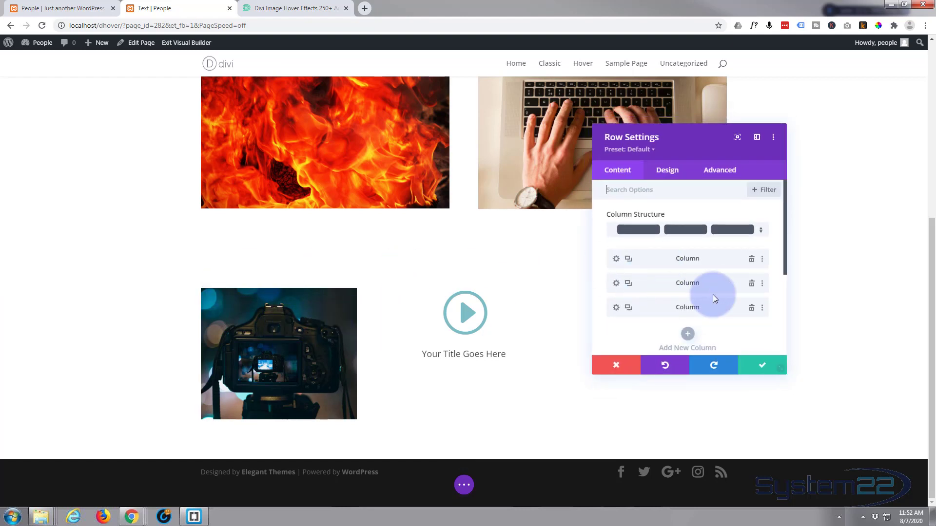
pyautogui.moveTo(483, 312)
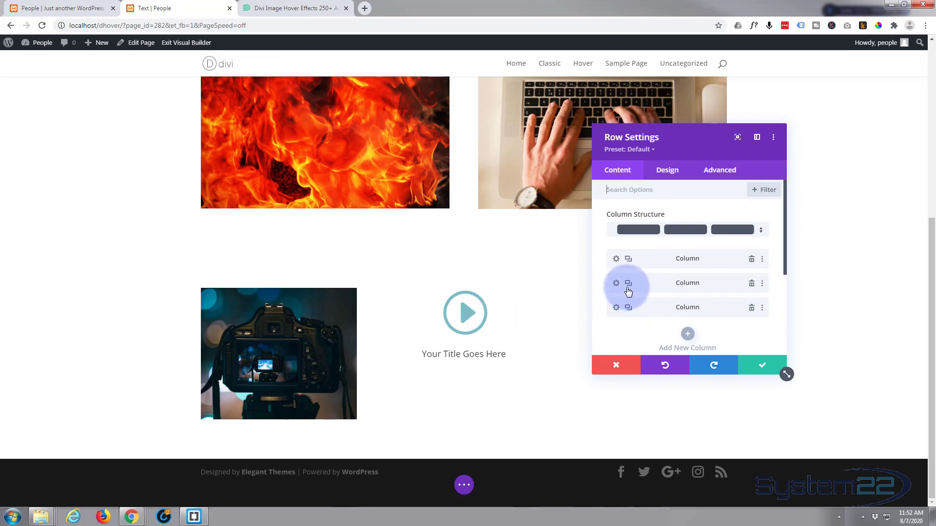
pyautogui.moveTo(616, 286)
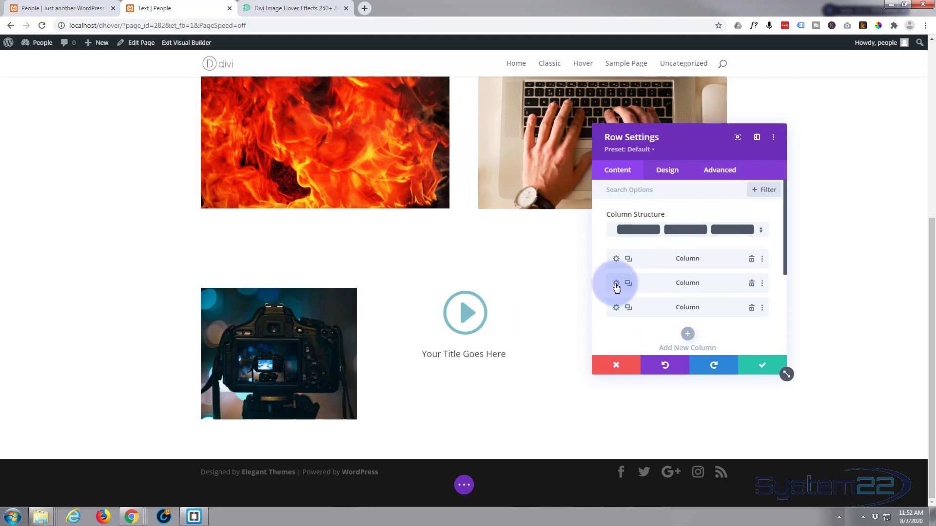
pyautogui.click(615, 282)
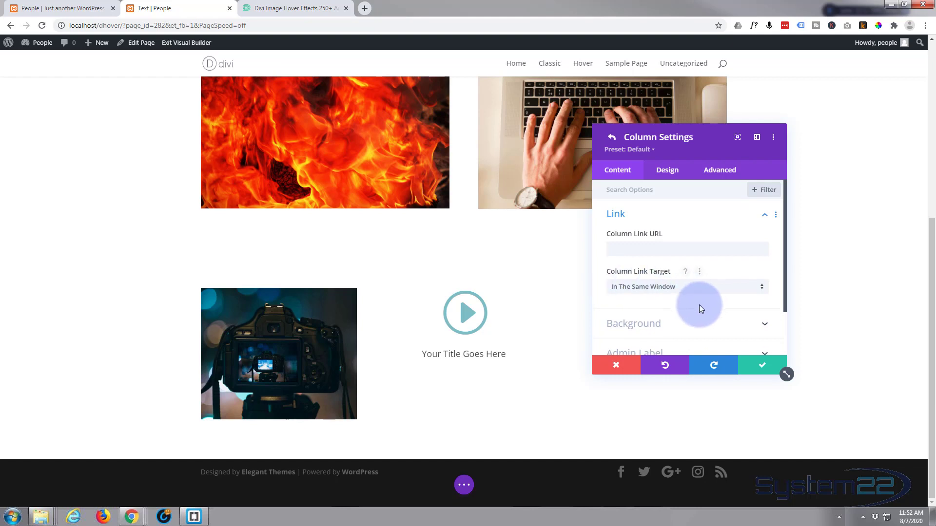
pyautogui.scroll(-3)
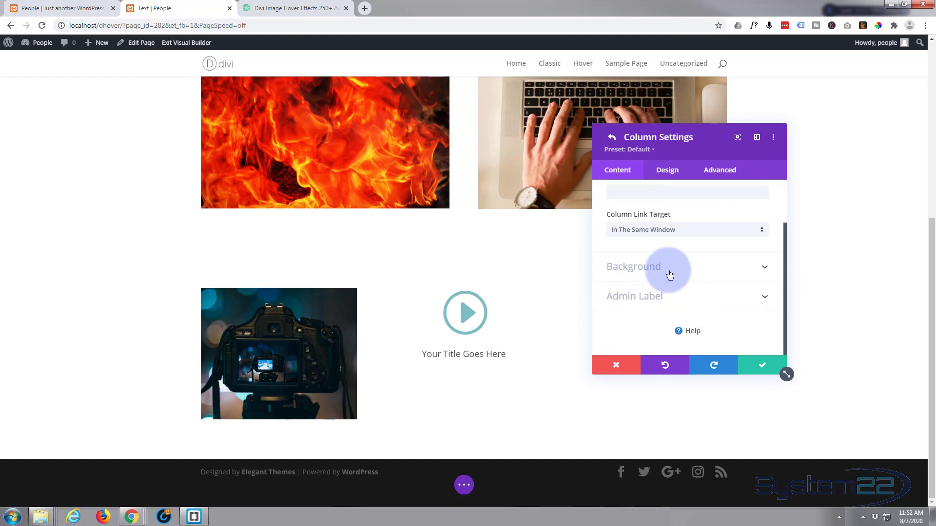
pyautogui.moveTo(710, 269)
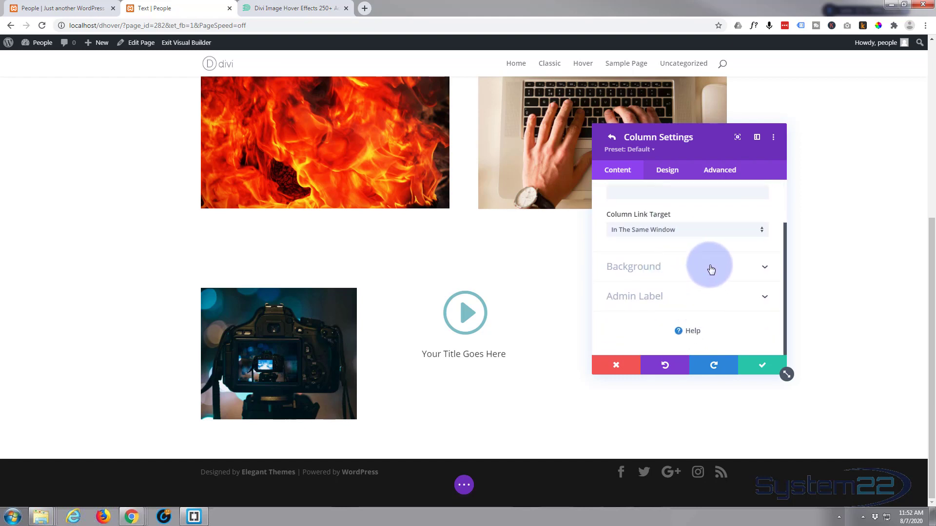
pyautogui.click(634, 266)
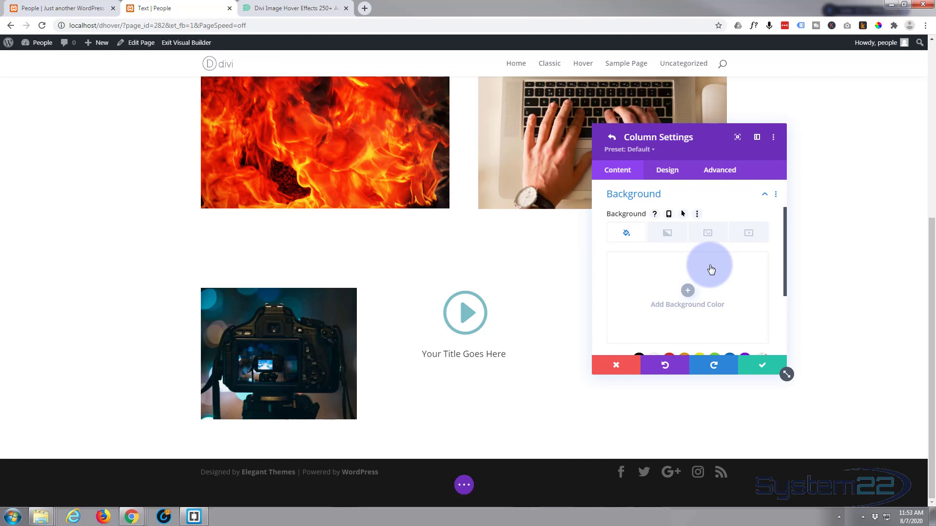
pyautogui.click(626, 232)
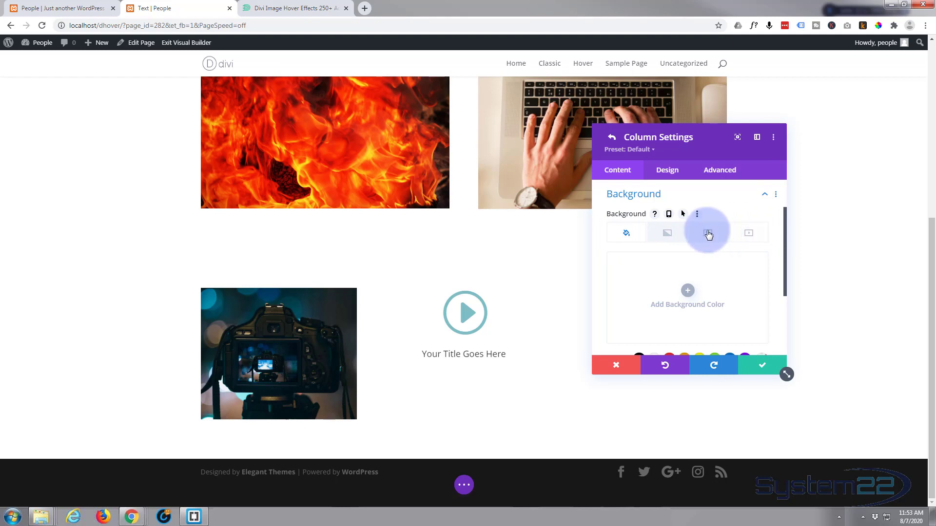
# Step: Add a background image to the column, choosing the fire photo from the media library
pyautogui.click(709, 232)
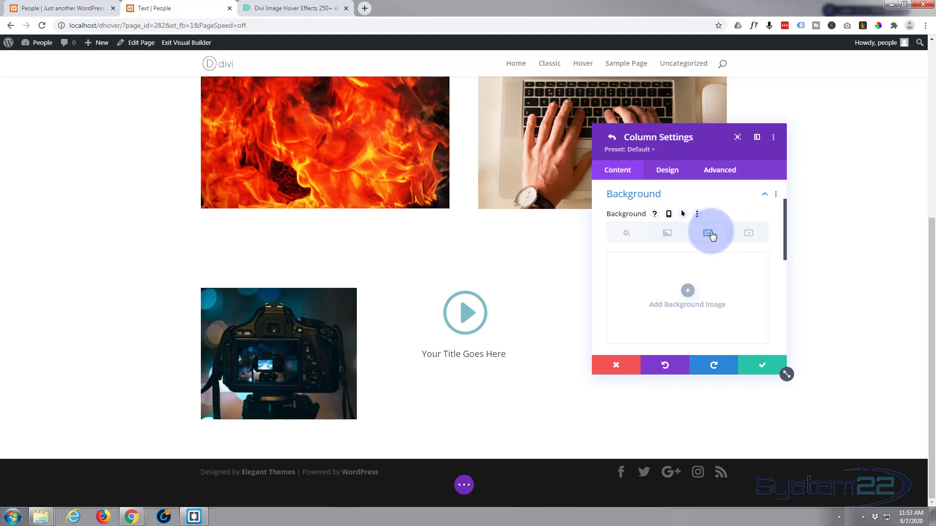
pyautogui.click(707, 232)
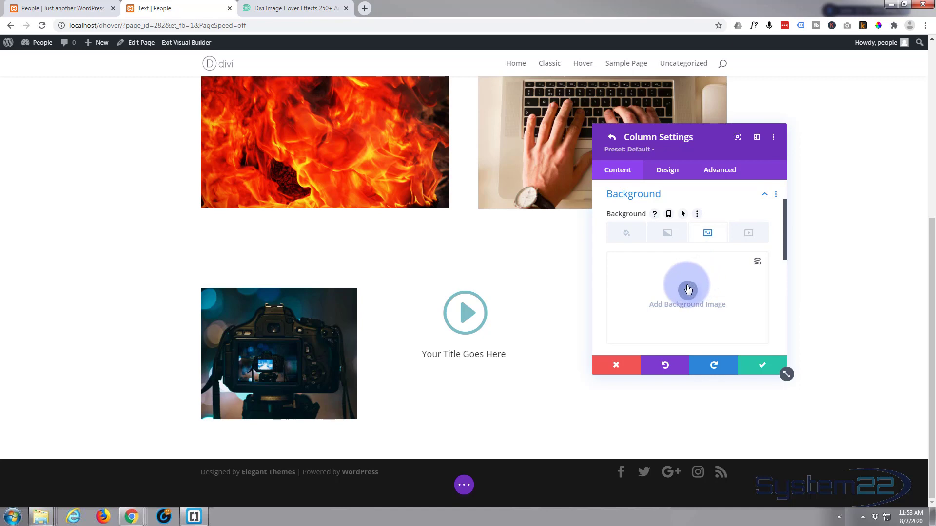
pyautogui.click(687, 290)
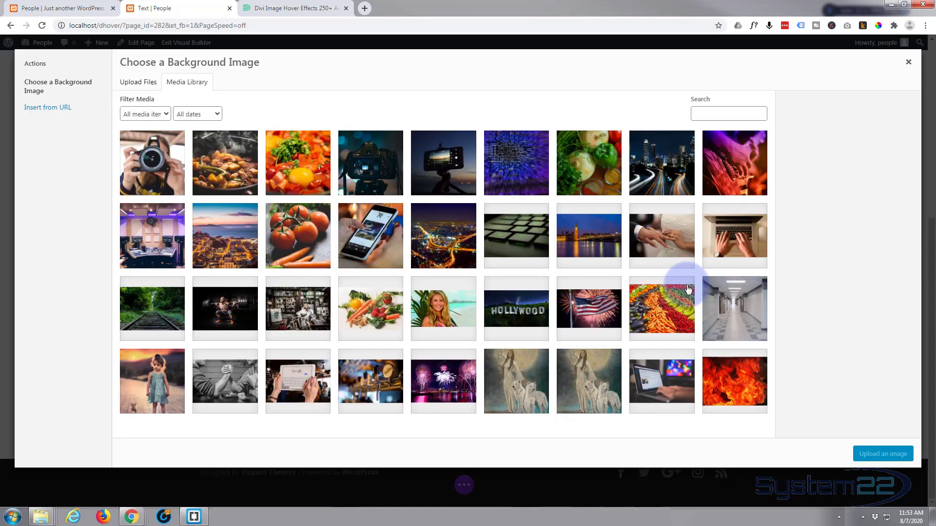
pyautogui.moveTo(551, 315)
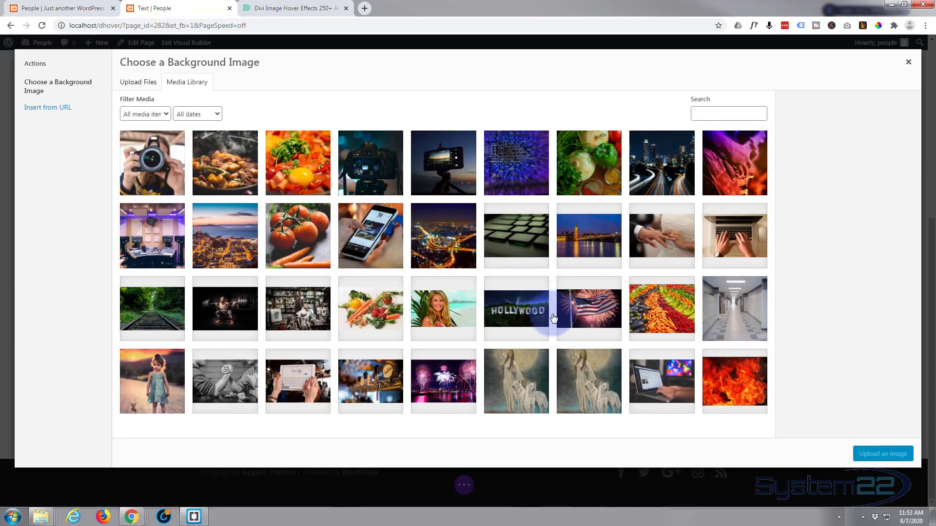
pyautogui.click(735, 381)
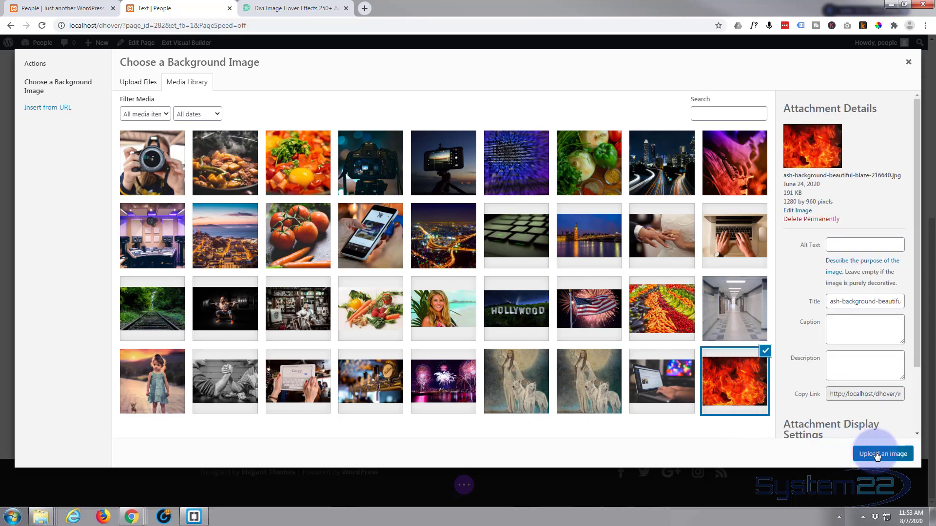
pyautogui.click(882, 453)
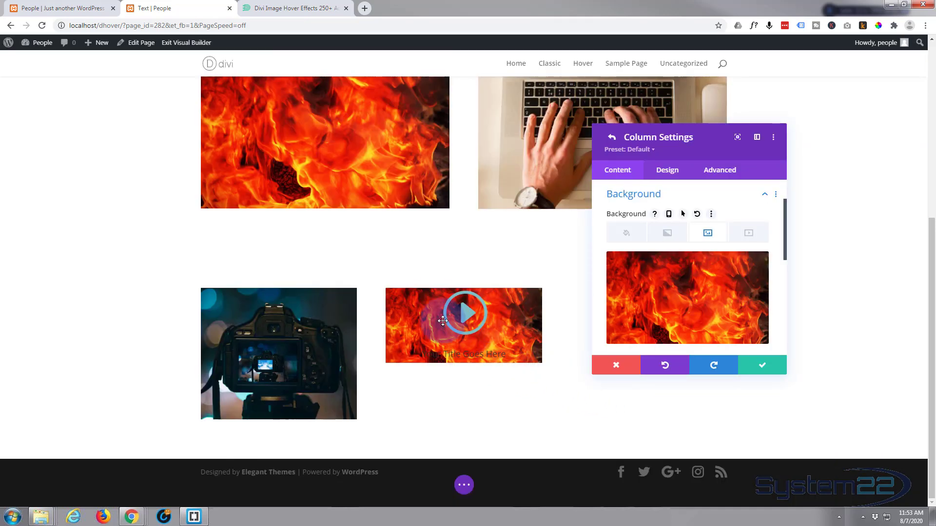
pyautogui.moveTo(528, 296)
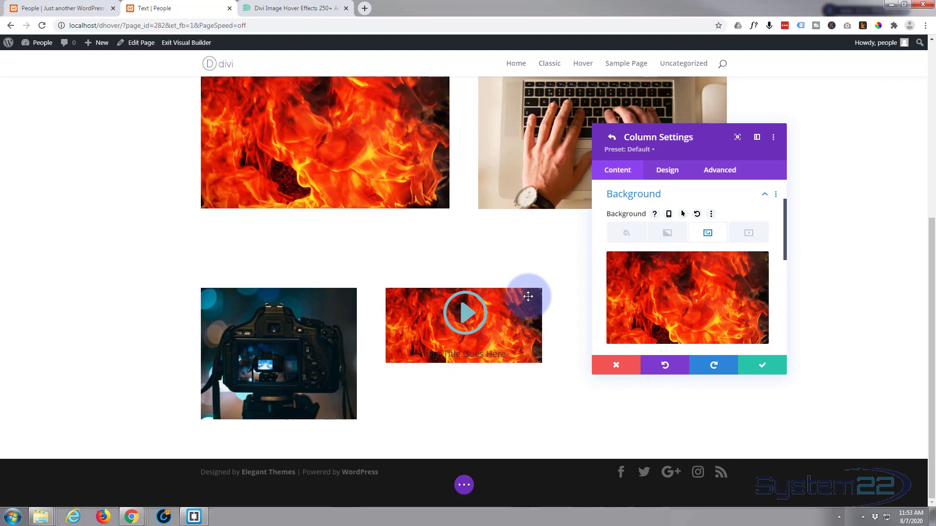
pyautogui.moveTo(454, 296)
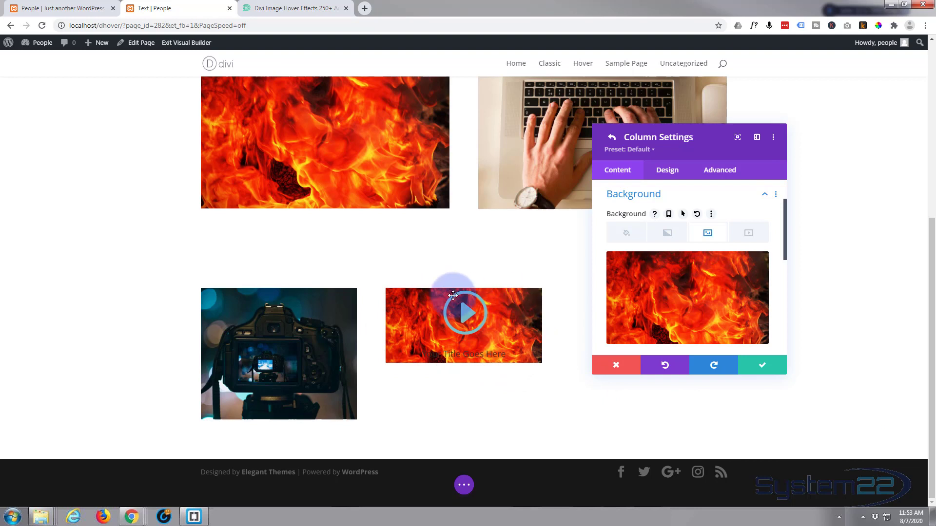
pyautogui.moveTo(402, 294)
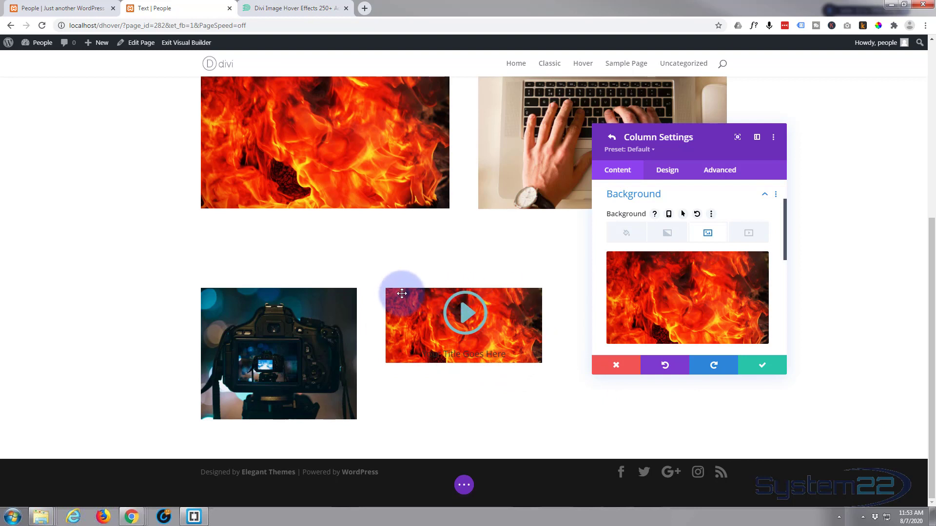
pyautogui.moveTo(463, 313)
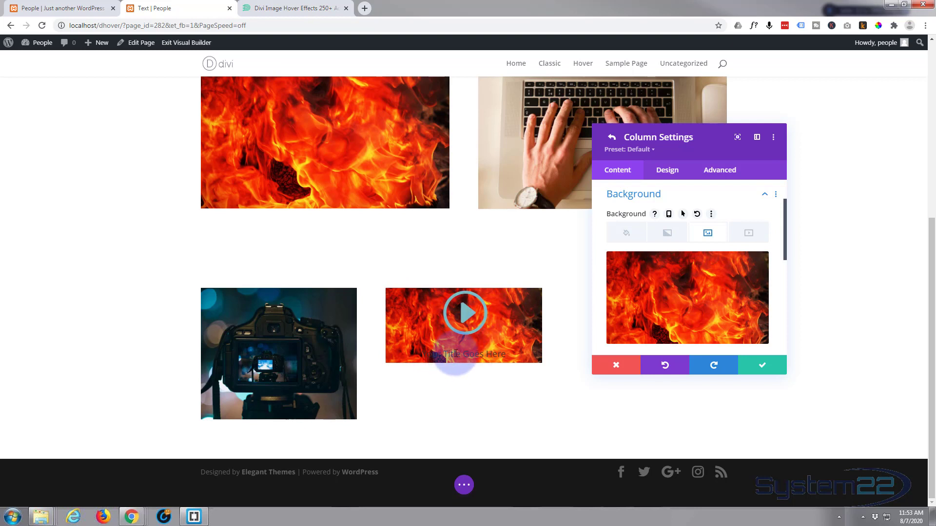
# Step: Confirm the Column and Row Settings with their green checkmarks and reselect the blurb
pyautogui.click(761, 364)
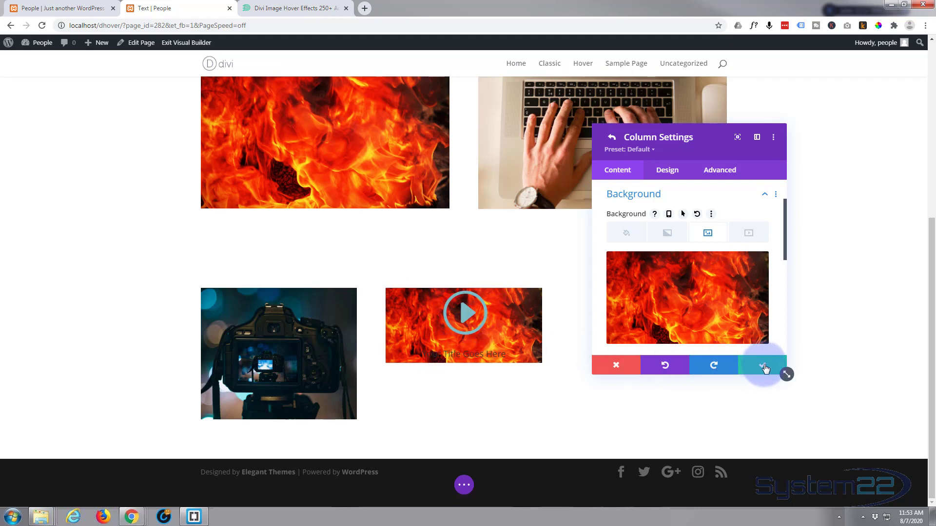
pyautogui.click(764, 365)
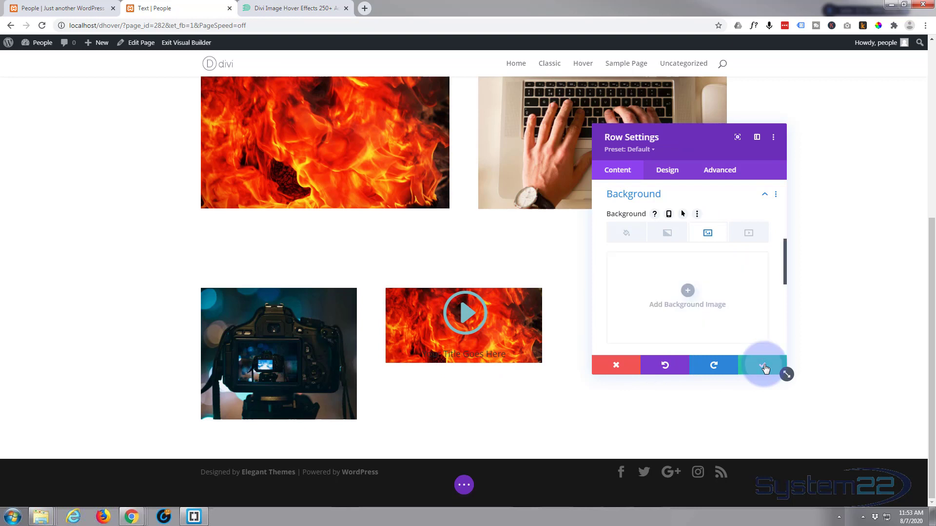
pyautogui.click(764, 364)
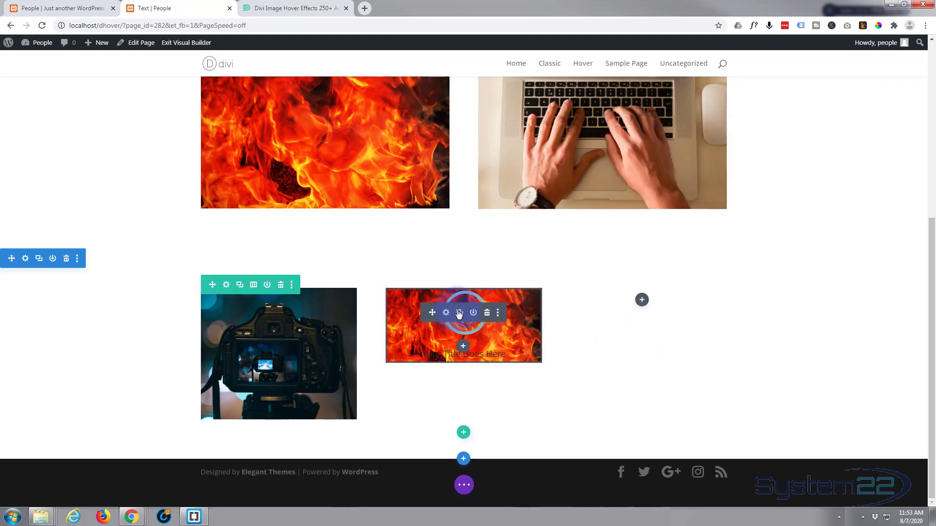
pyautogui.moveTo(445, 312)
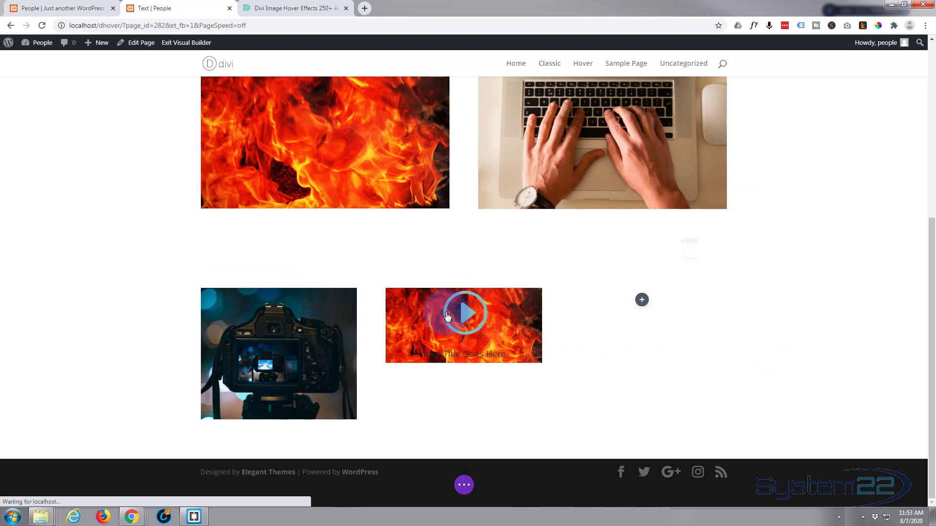
pyautogui.click(463, 312)
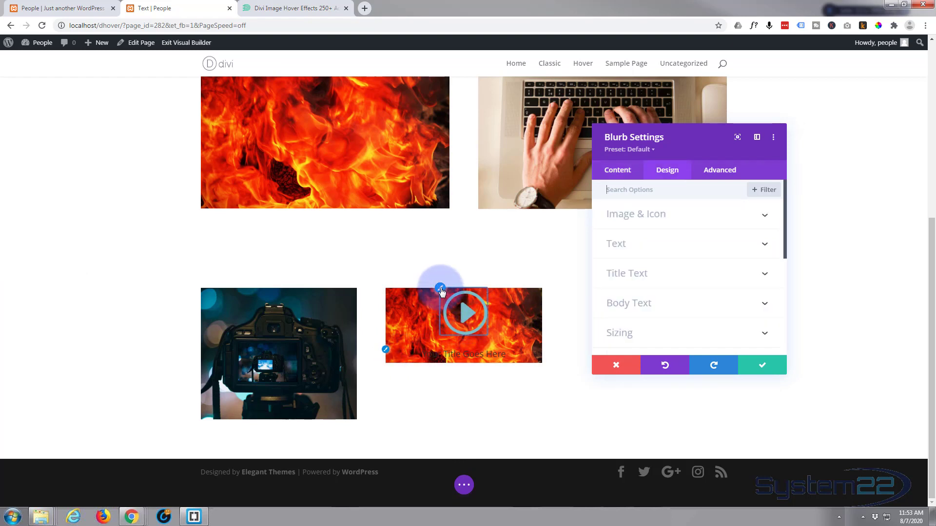
# Step: Set the blurb's Icon Color and title text color to white in Design > Image & Icon
pyautogui.click(636, 213)
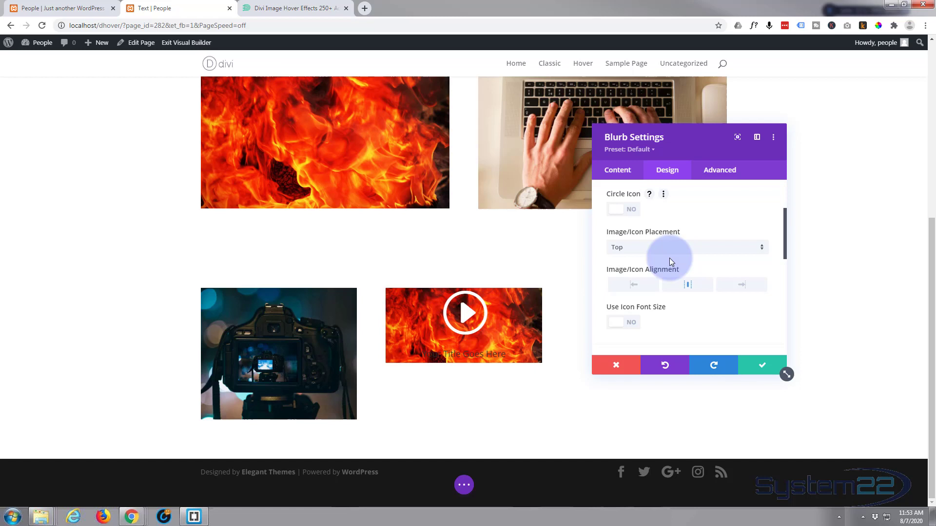
pyautogui.moveTo(664, 297)
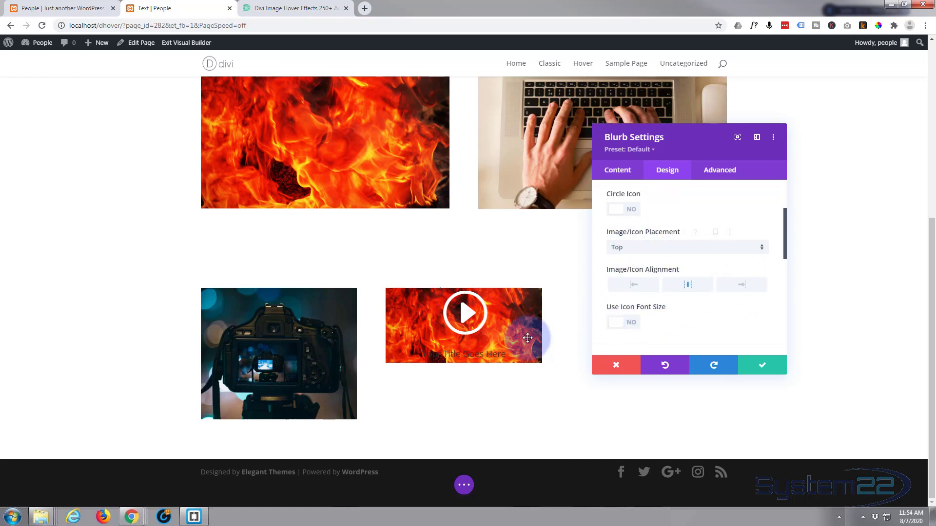
pyautogui.scroll(3)
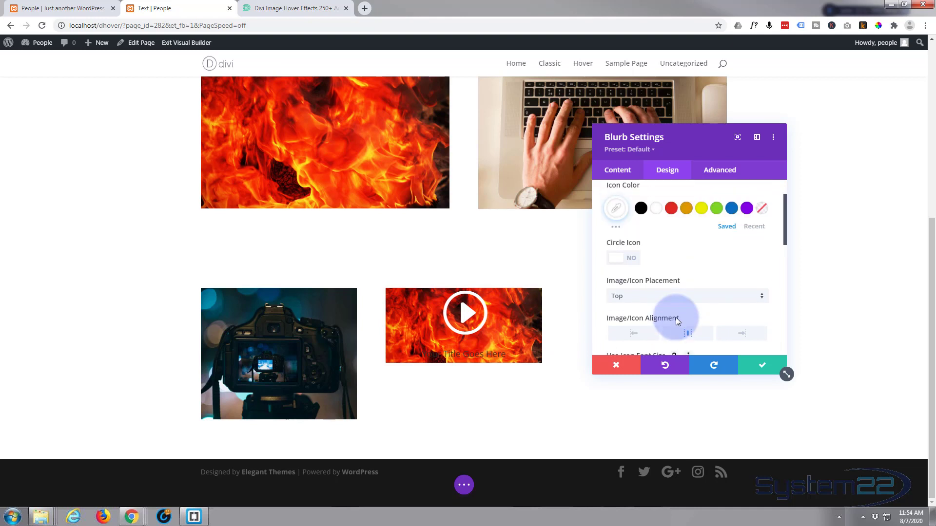
pyautogui.scroll(3)
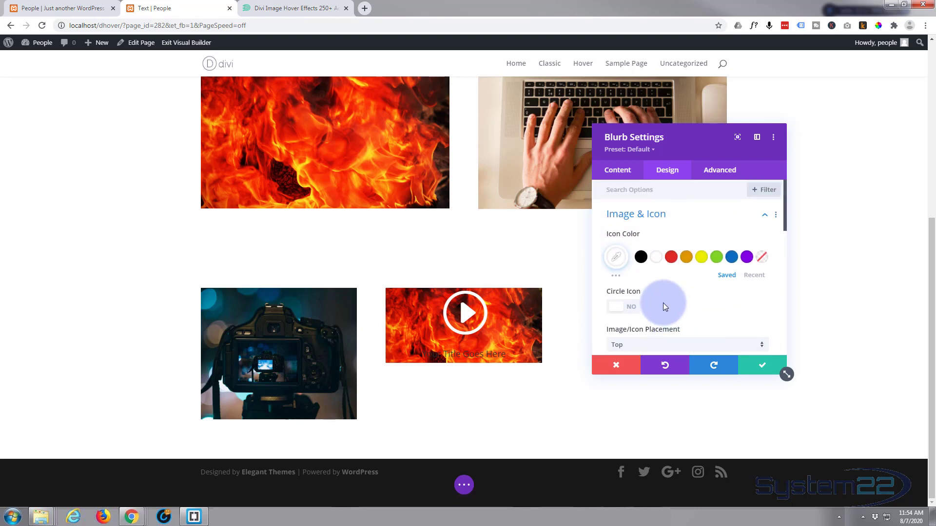
pyautogui.click(622, 307)
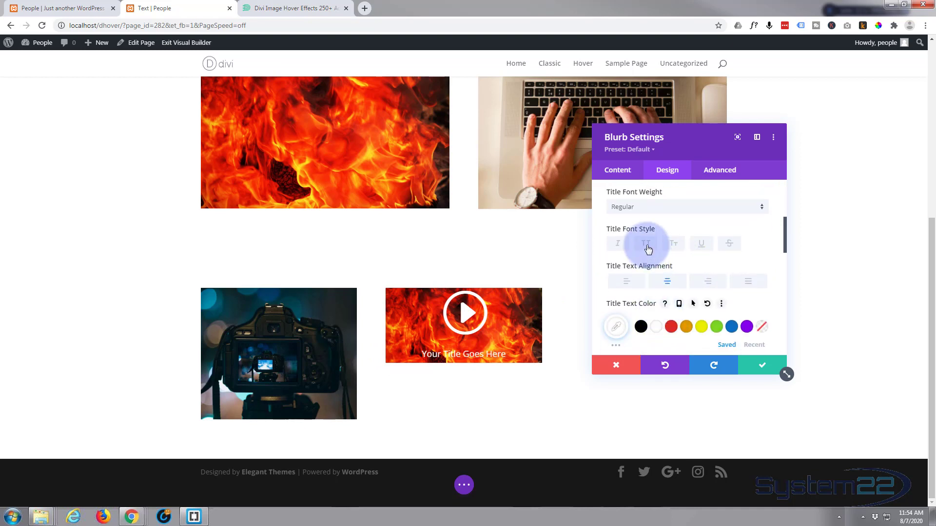
# Step: Style the title uppercase and underlined, Ultra Bold weight, with Title Text Size 23px
pyautogui.click(645, 244)
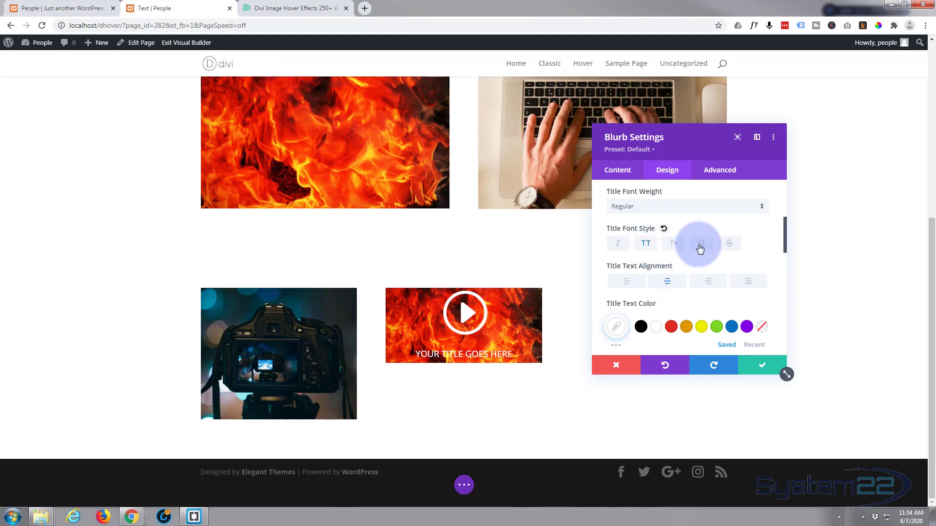
pyautogui.click(700, 244)
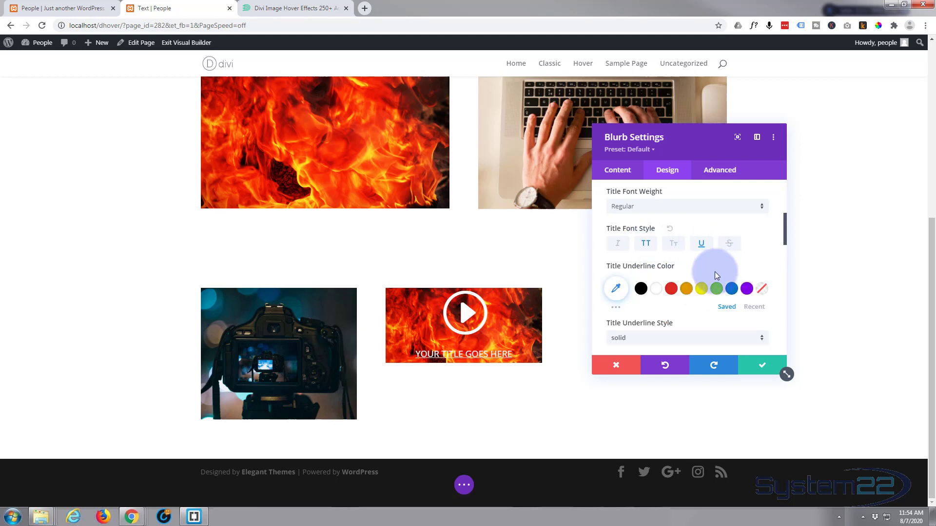
pyautogui.moveTo(671, 211)
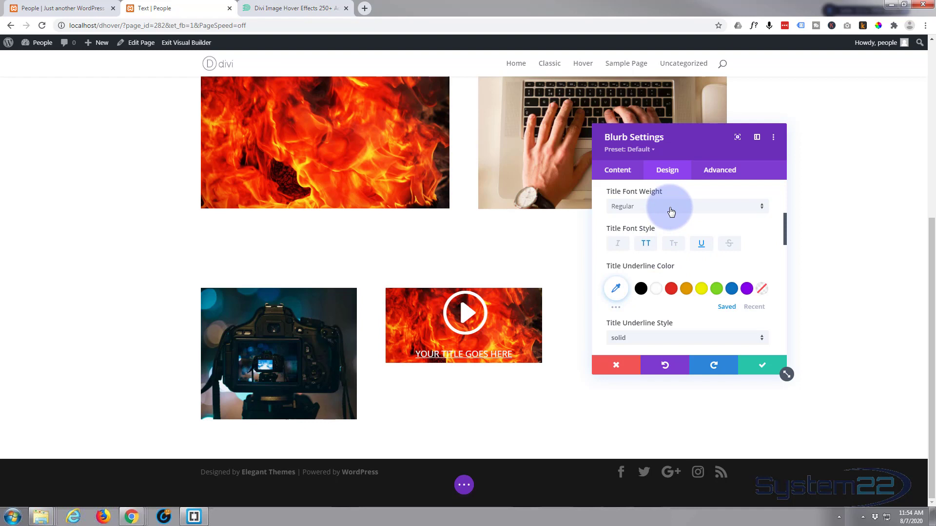
pyautogui.click(686, 205)
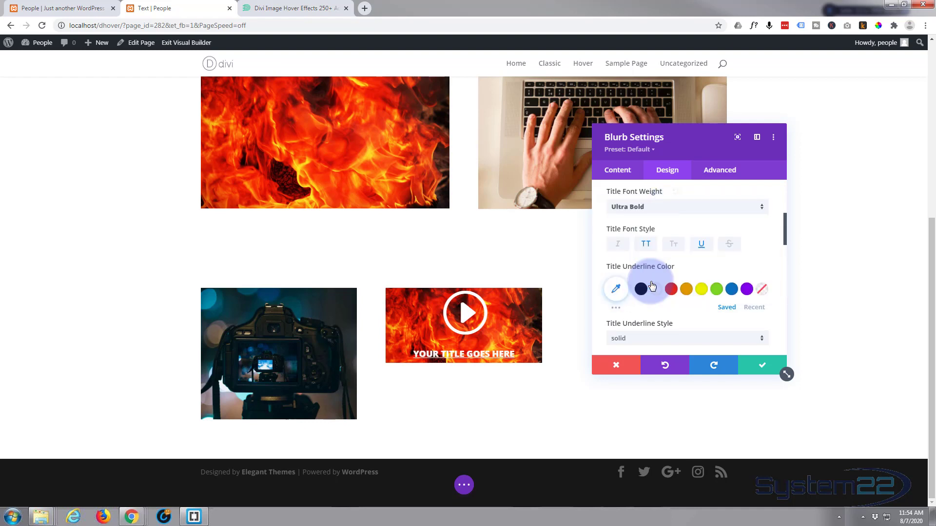
pyautogui.scroll(-3)
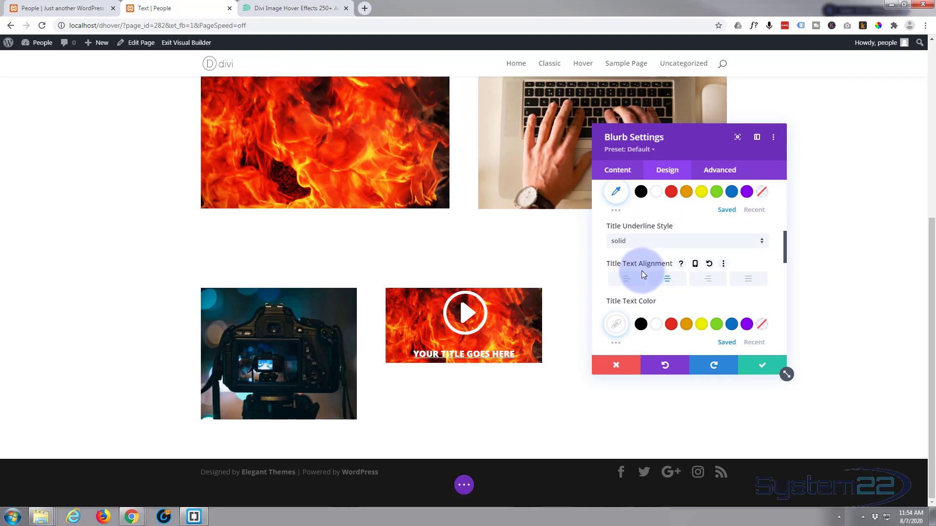
pyautogui.scroll(-3)
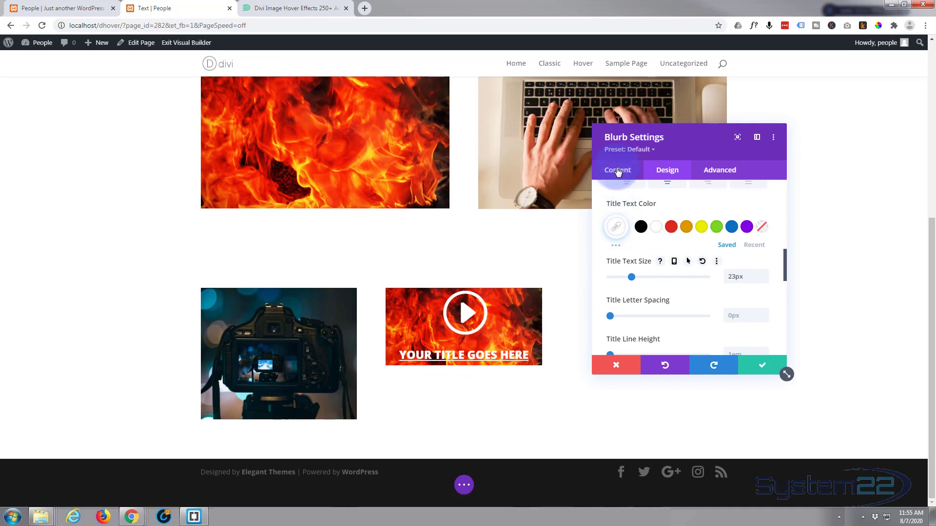
# Step: Under Content > Background, add a red background colour and lower its opacity to about 0.32
pyautogui.click(617, 170)
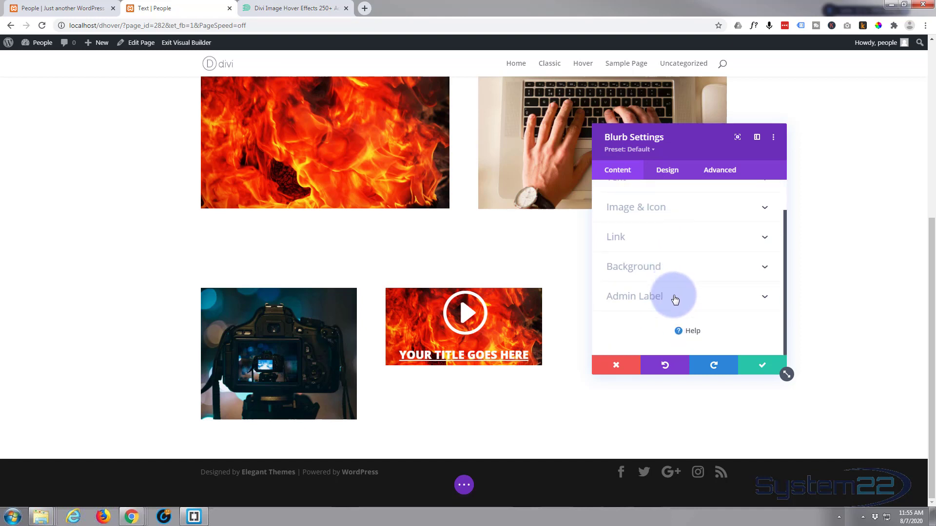
pyautogui.moveTo(672, 335)
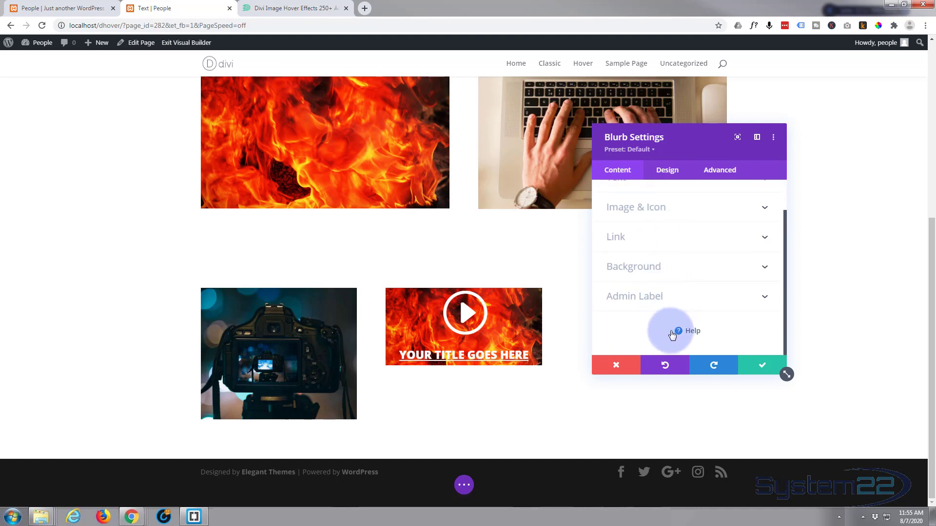
pyautogui.moveTo(671, 269)
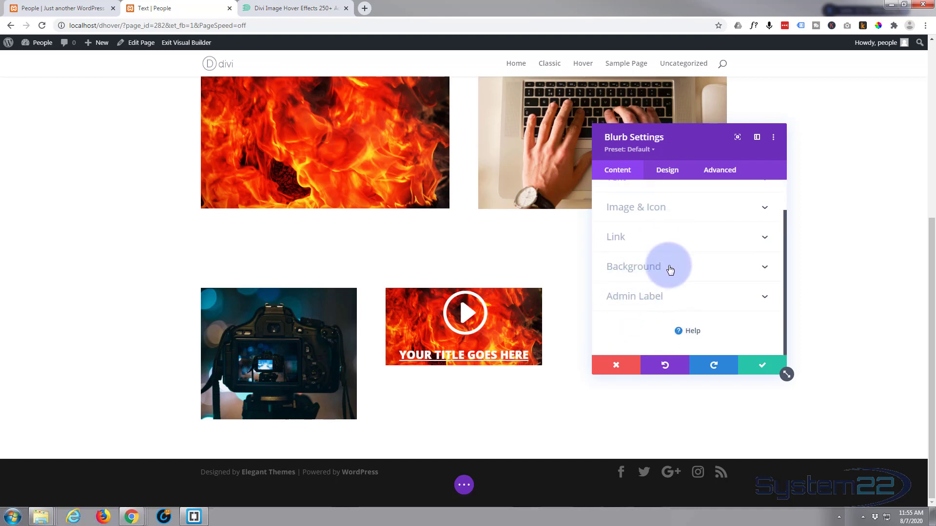
pyautogui.click(633, 266)
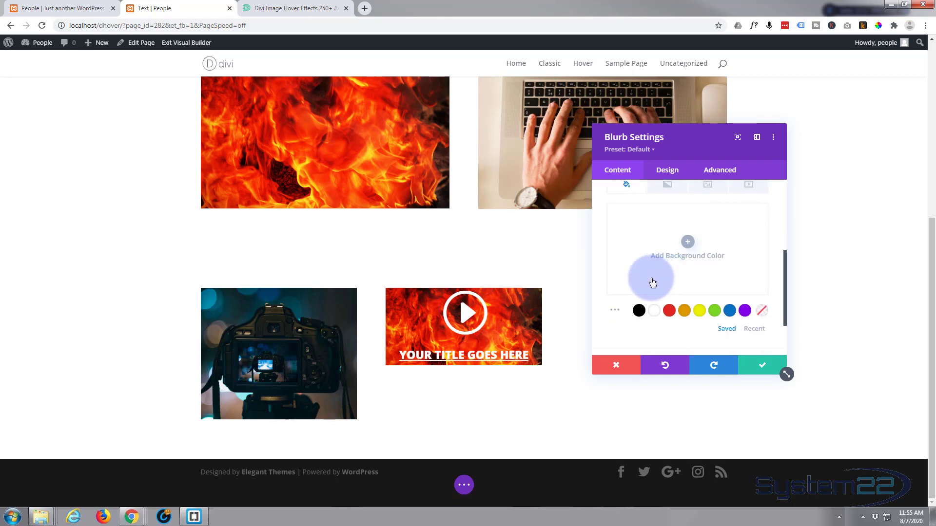
pyautogui.click(638, 310)
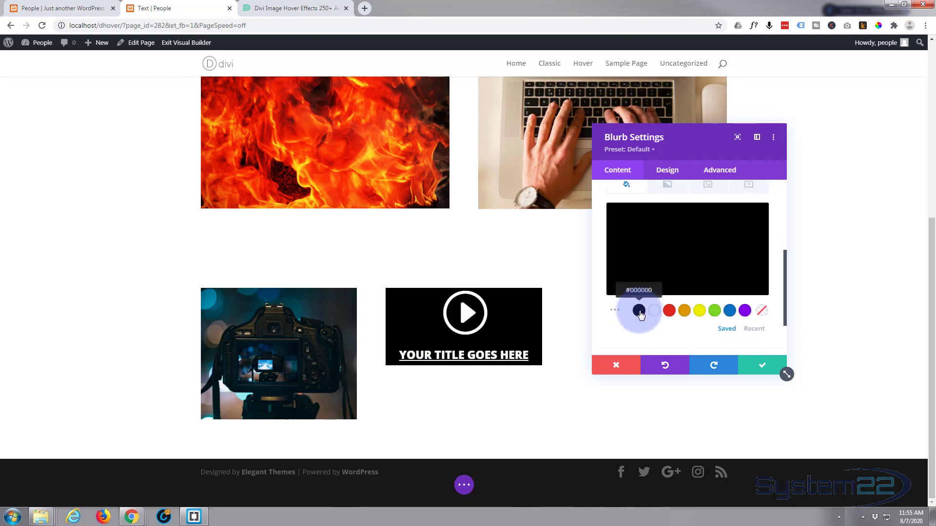
pyautogui.click(639, 310)
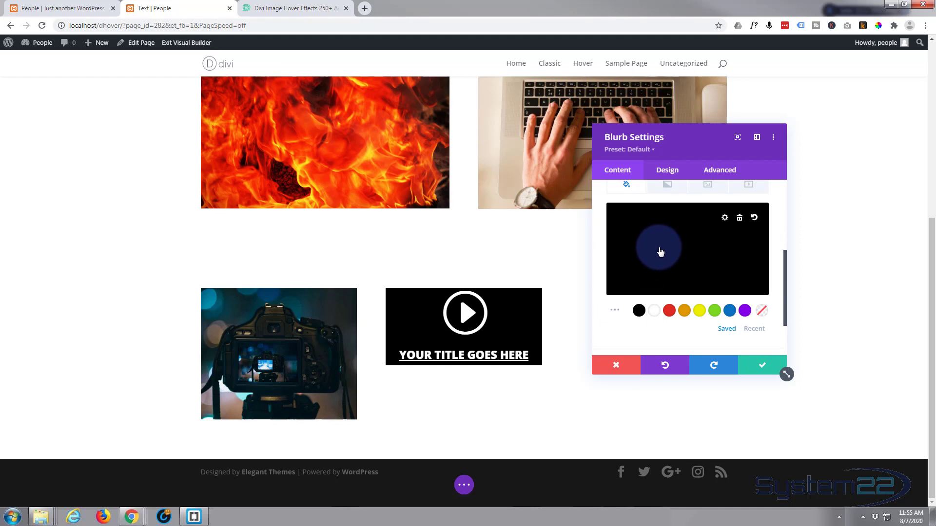
pyautogui.click(660, 251)
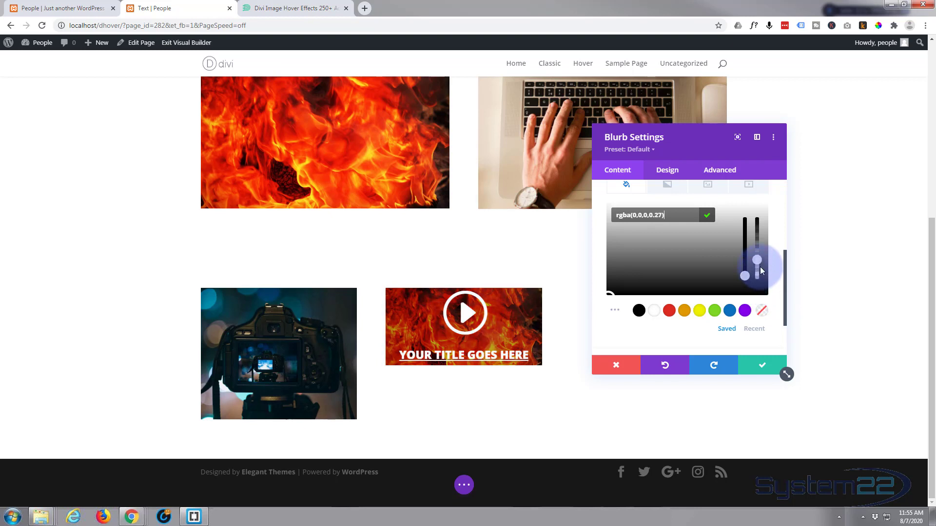
pyautogui.click(669, 310)
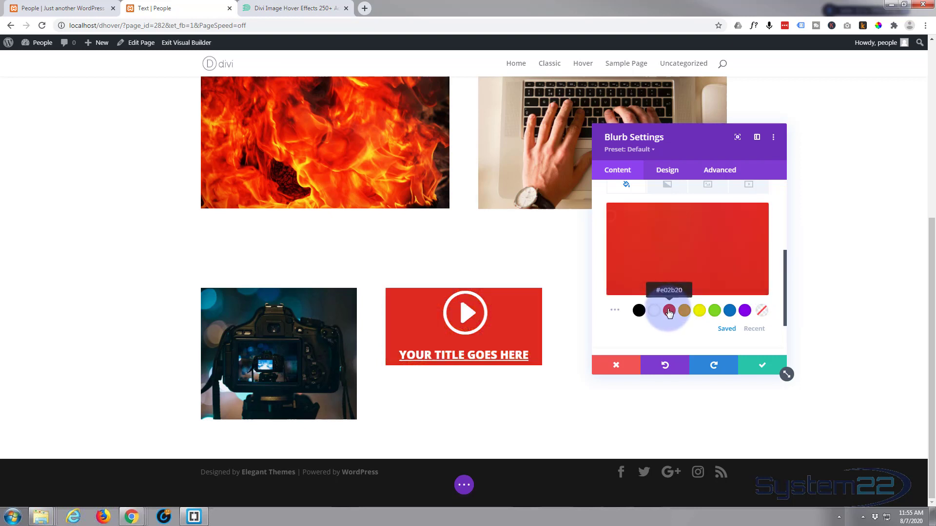
pyautogui.click(669, 310)
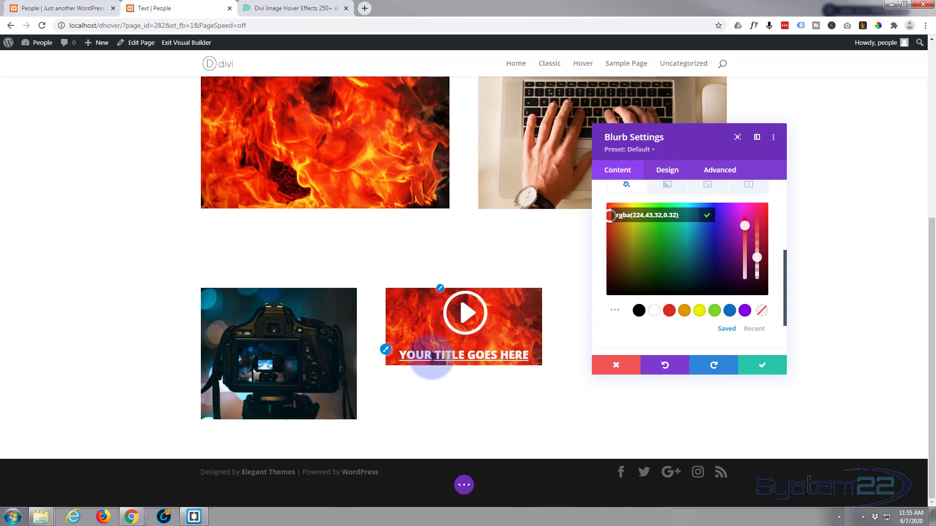
pyautogui.moveTo(464, 396)
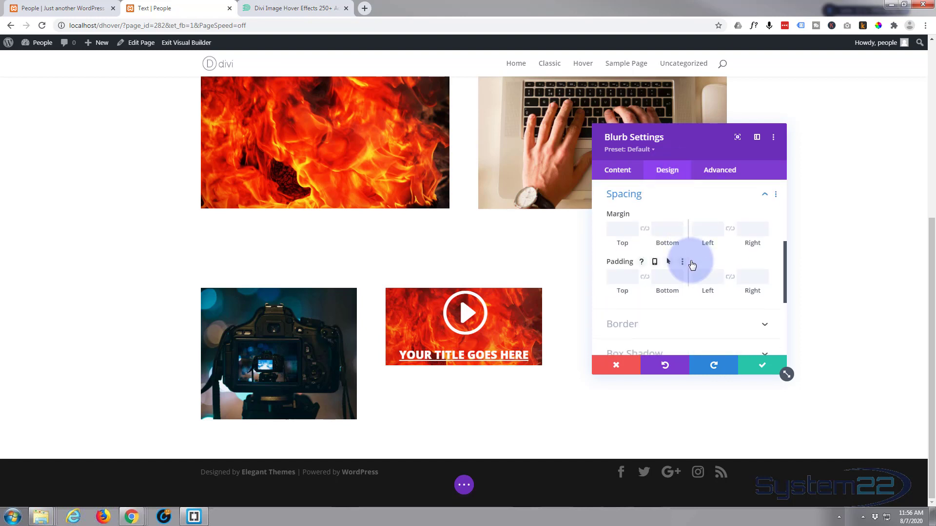
# Step: Set linked top and bottom padding of 56px so the red tint spans the fire image
pyautogui.click(622, 276)
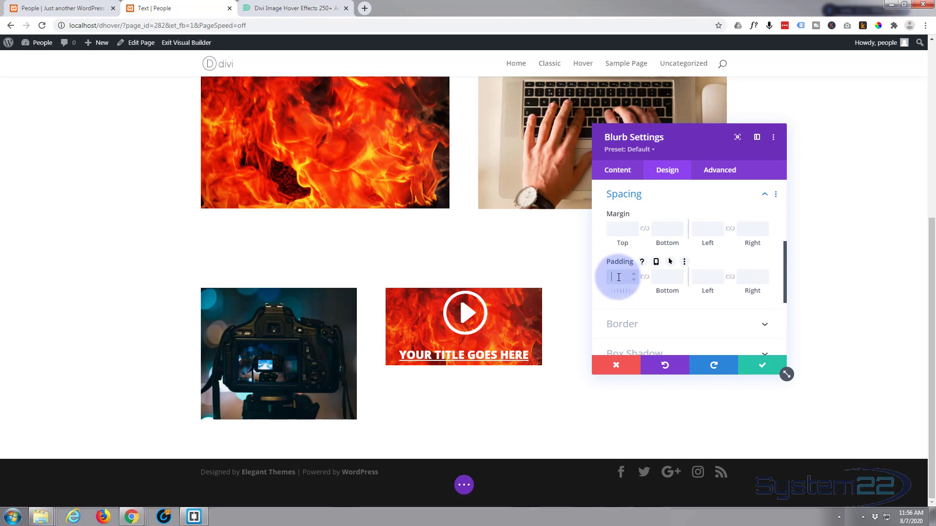
pyautogui.write('10')
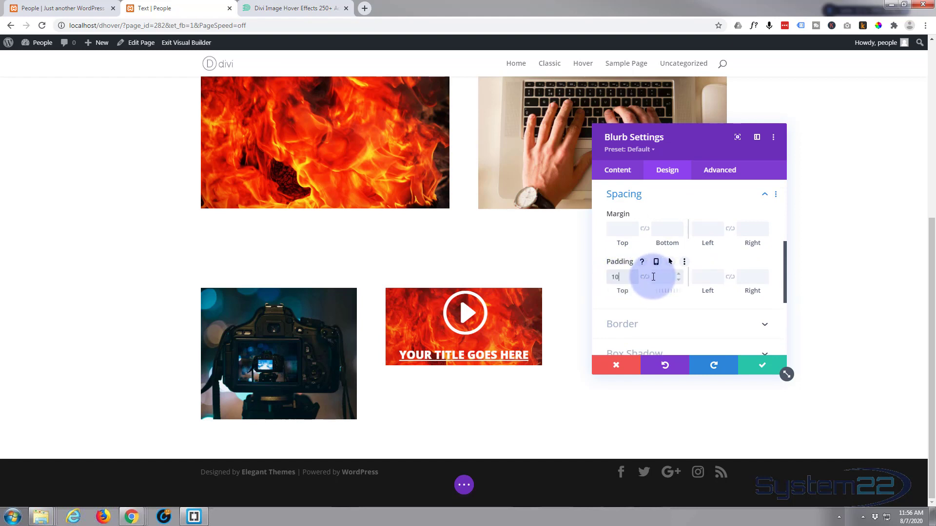
pyautogui.write('100px')
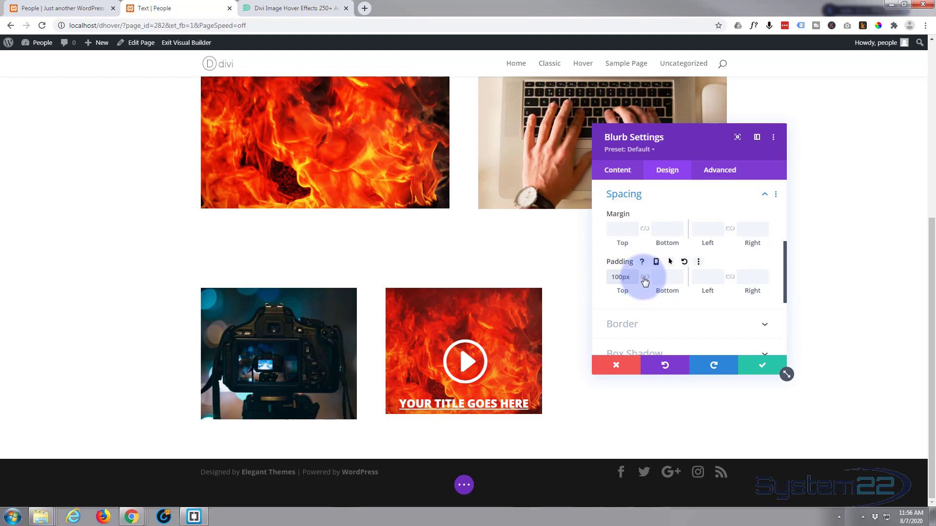
pyautogui.click(620, 276)
pyautogui.write('55')
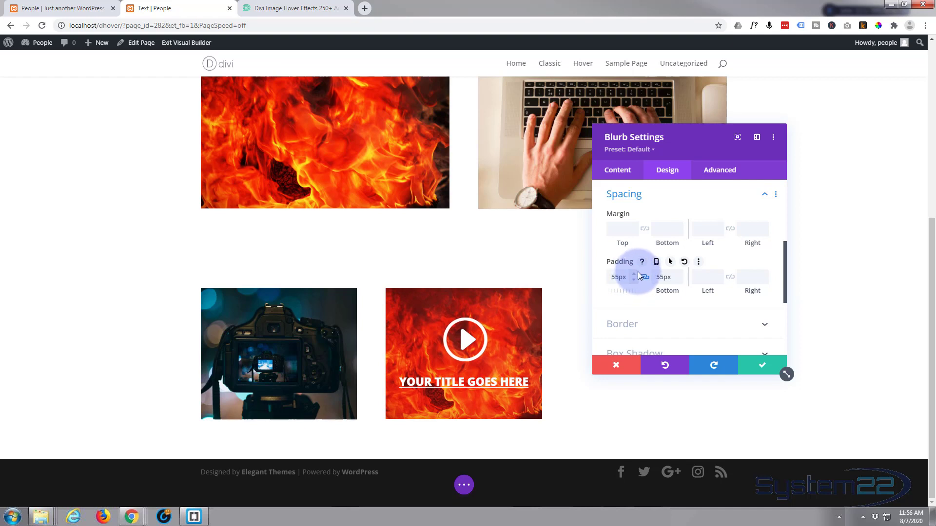
pyautogui.click(634, 274)
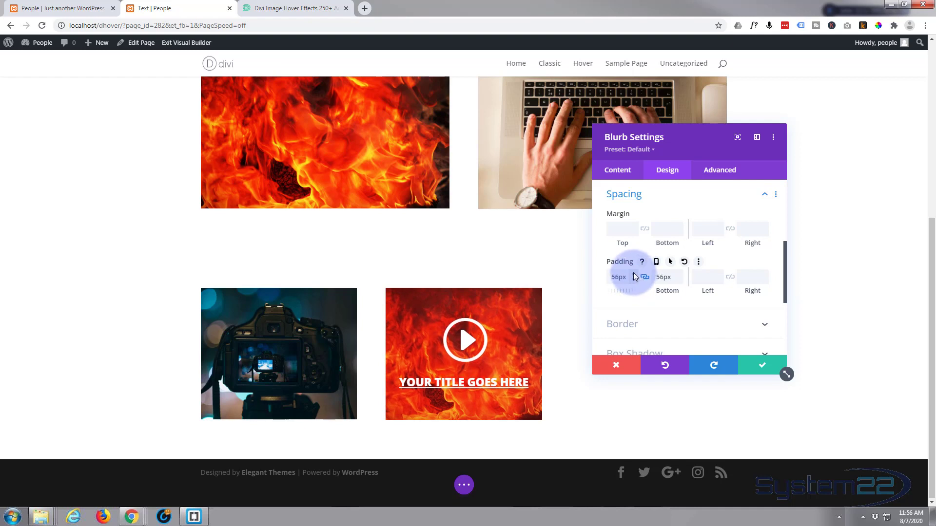
pyautogui.moveTo(745, 339)
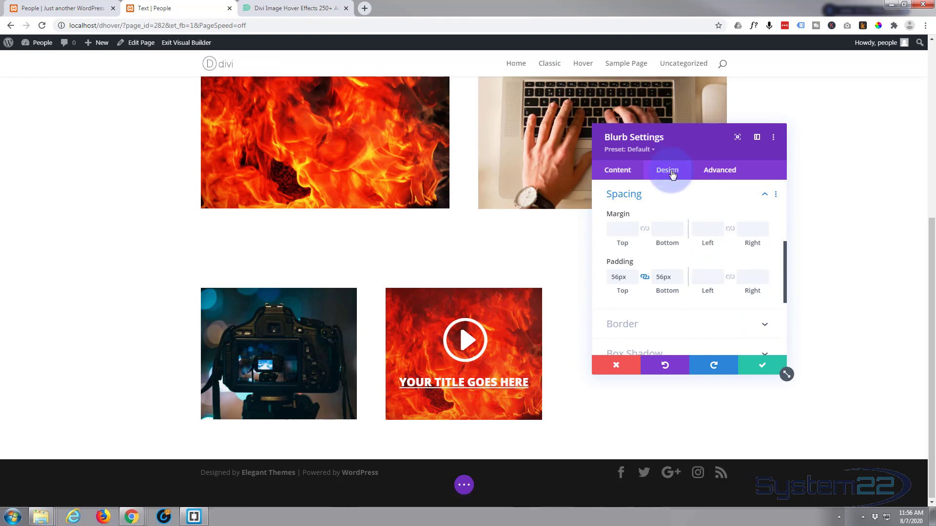
pyautogui.moveTo(677, 232)
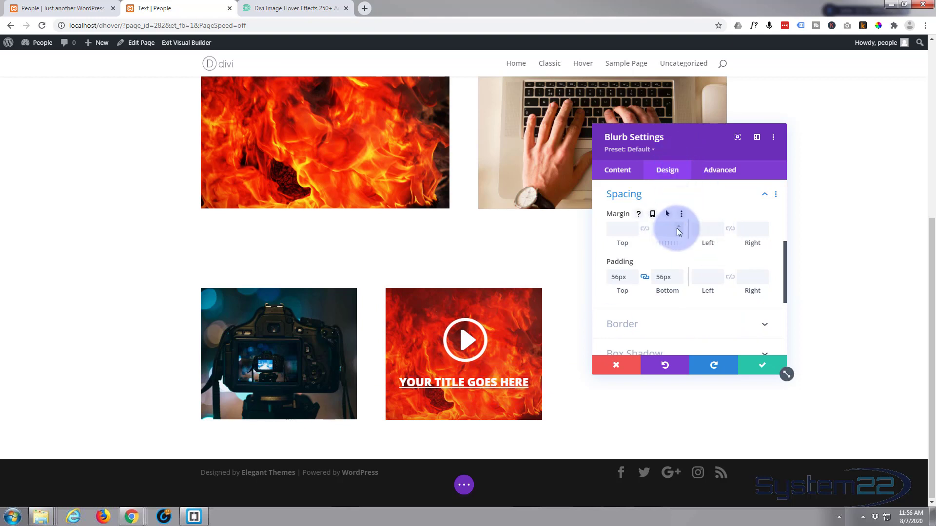
# Step: Enable a separate hover state for the blurb's opacity in Filters, kept at 100%
pyautogui.scroll(-3)
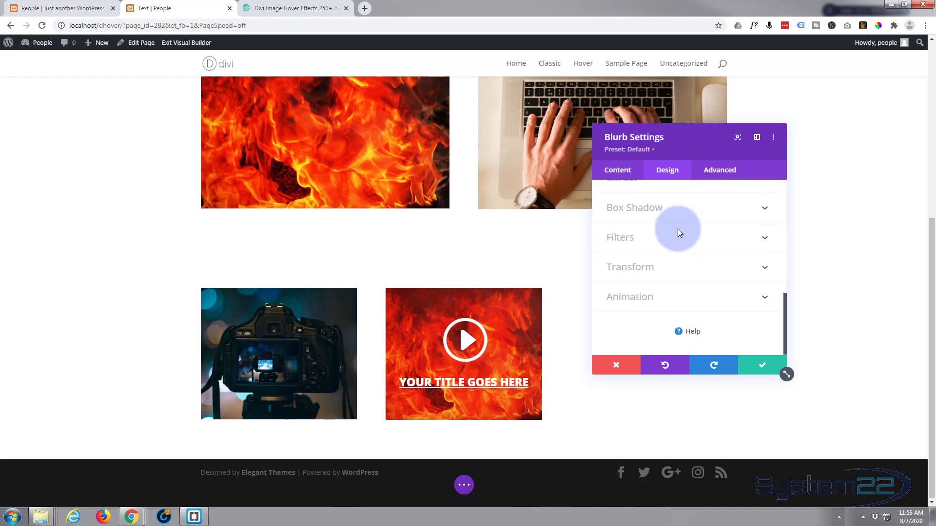
pyautogui.moveTo(655, 242)
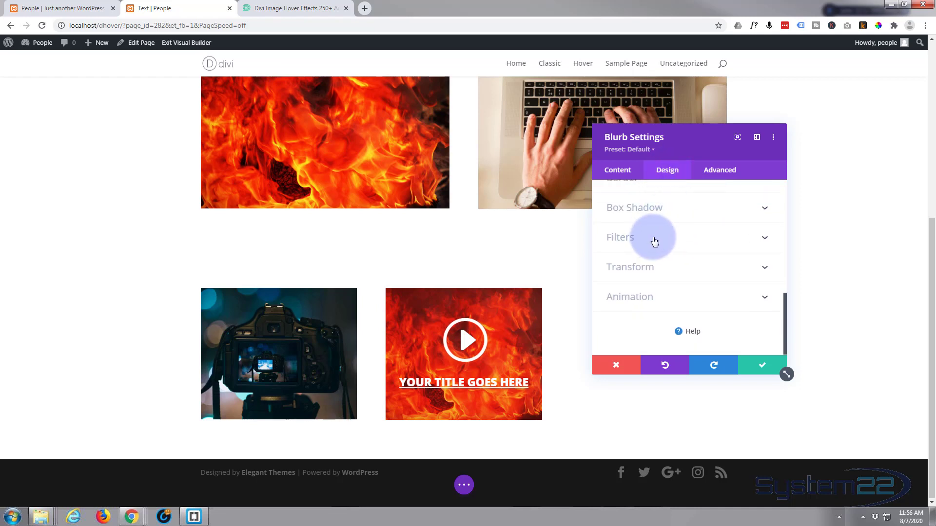
pyautogui.click(620, 237)
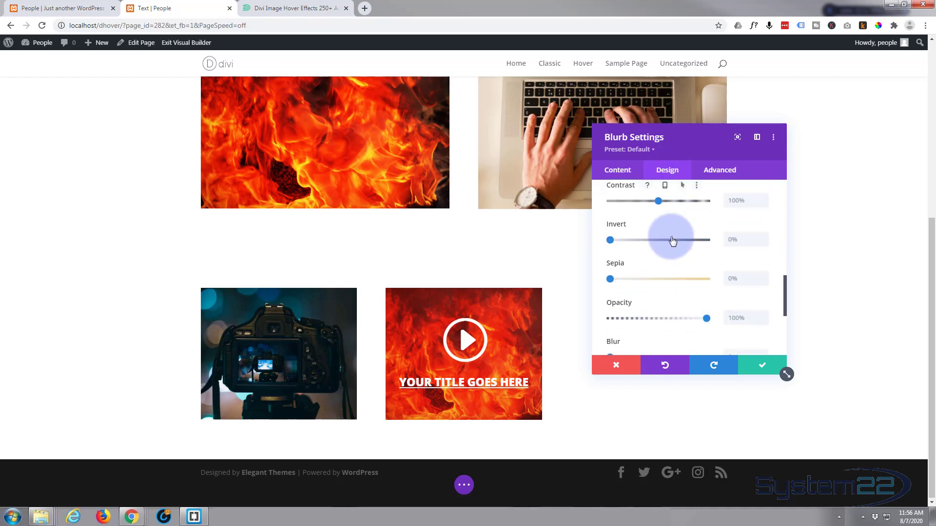
pyautogui.scroll(-3)
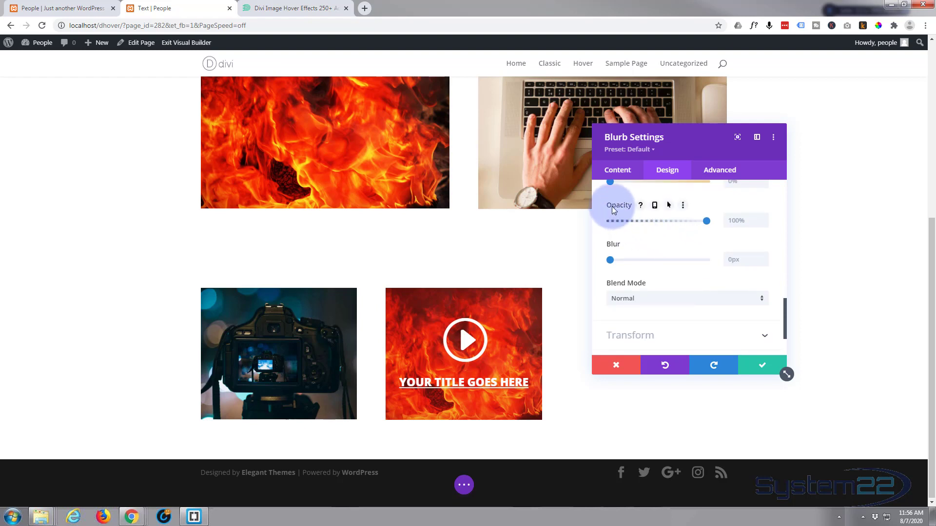
pyautogui.moveTo(634, 207)
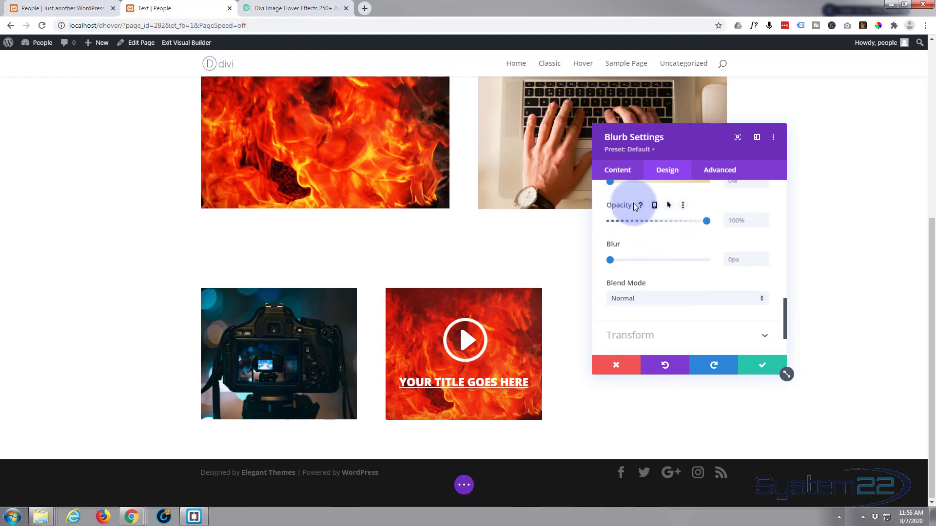
pyautogui.moveTo(616, 217)
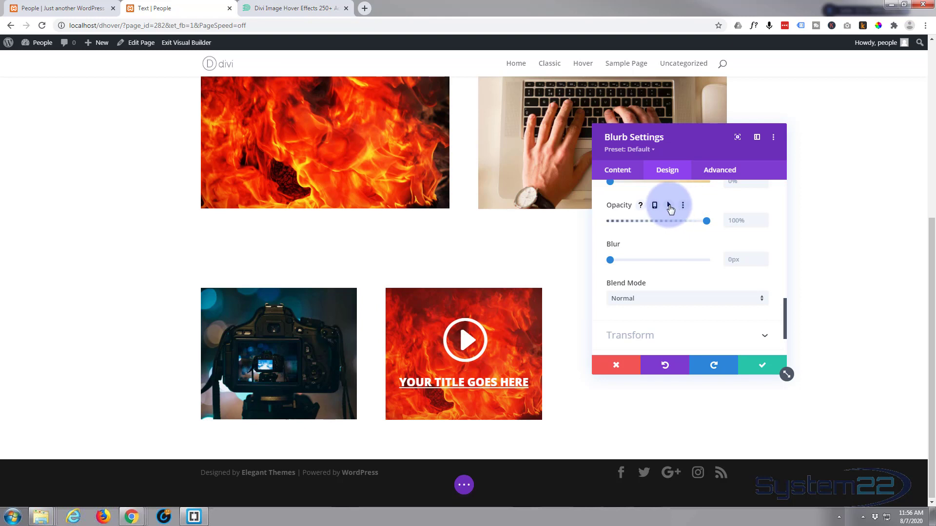
pyautogui.click(667, 205)
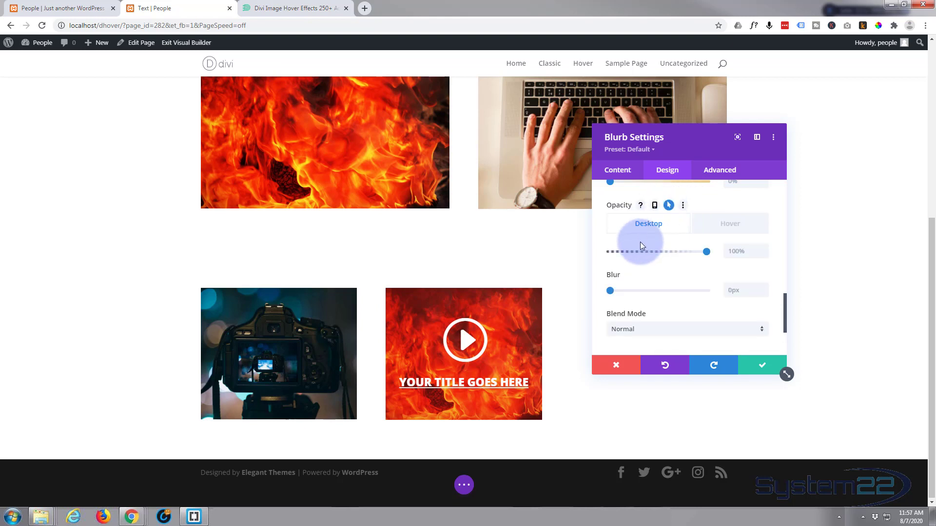
pyautogui.click(729, 223)
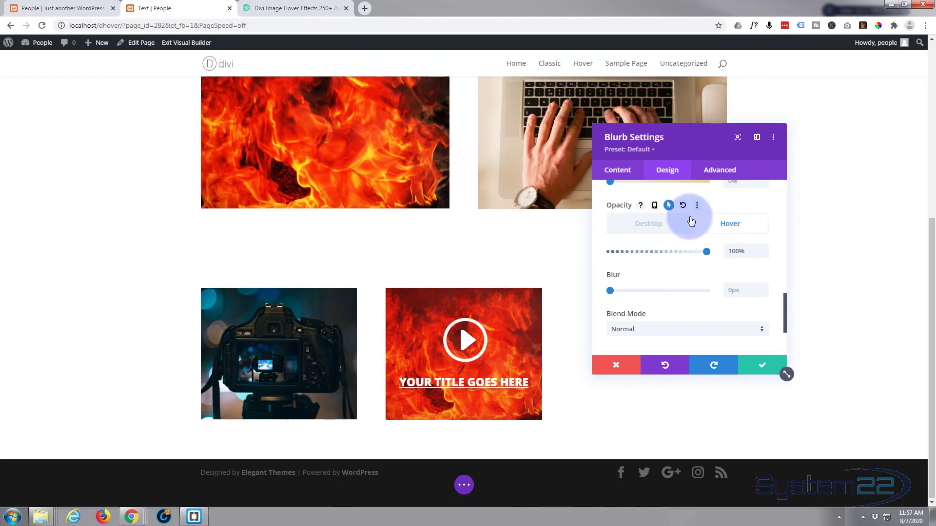
pyautogui.click(719, 169)
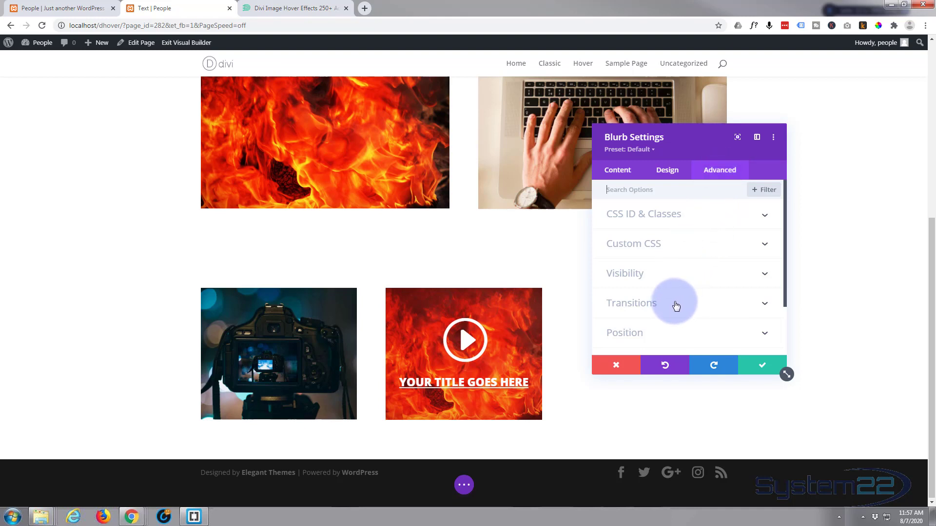
# Step: Set the blurb's transition duration to 1200ms with an Ease-In-Out speed curve
pyautogui.click(630, 303)
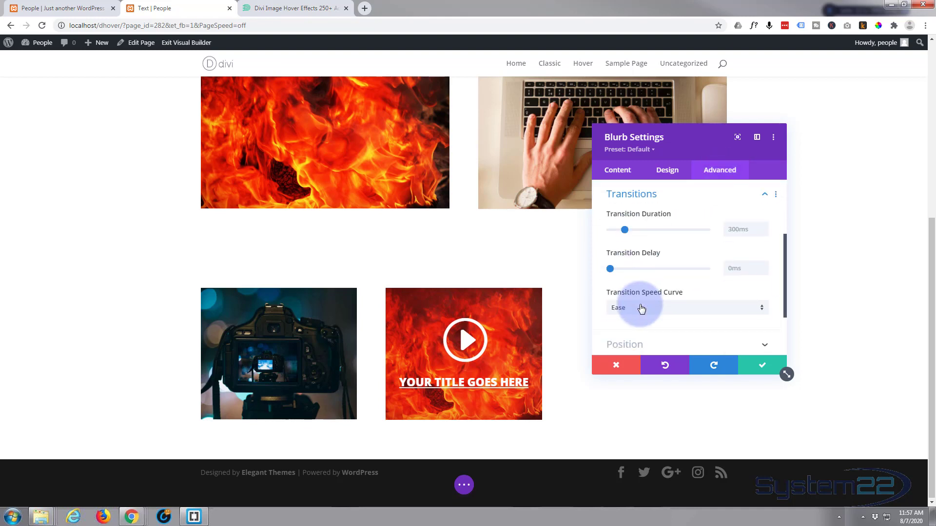
pyautogui.moveTo(729, 225)
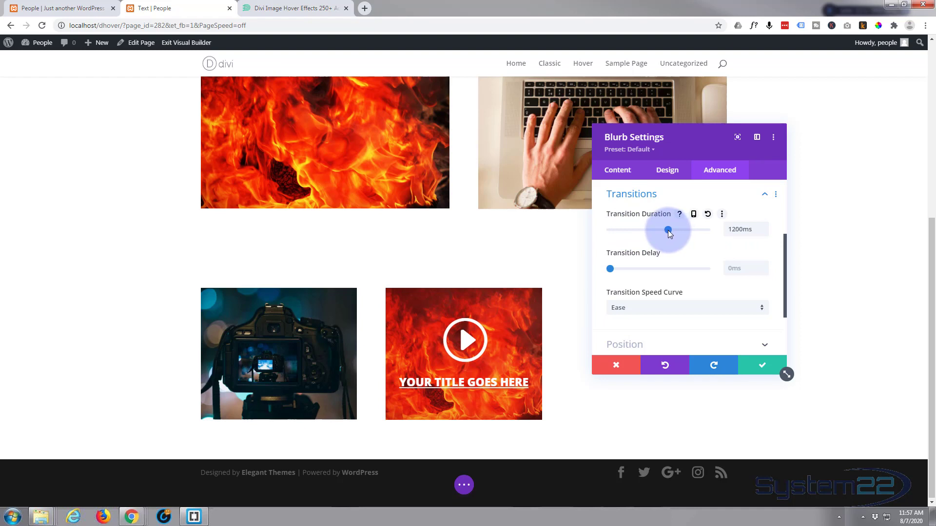
pyautogui.moveTo(682, 256)
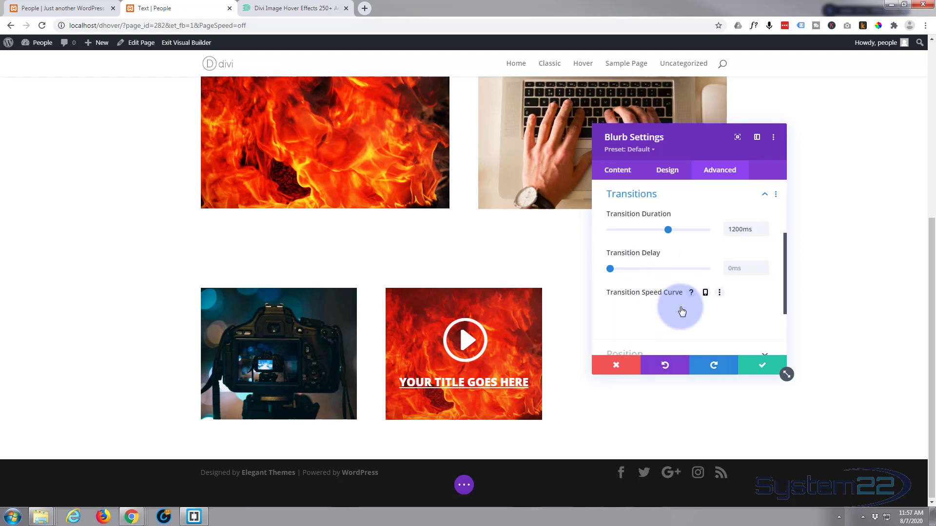
pyautogui.click(686, 308)
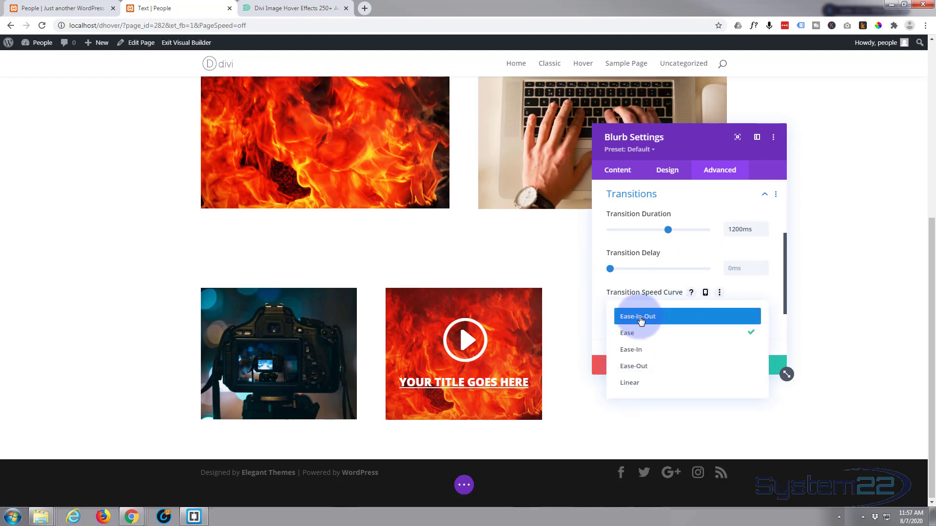
pyautogui.click(638, 316)
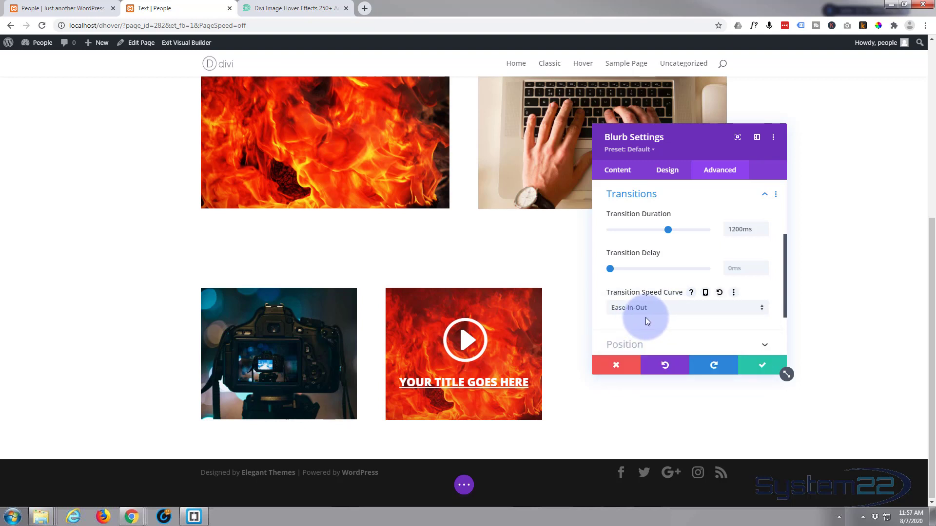
pyautogui.moveTo(692, 324)
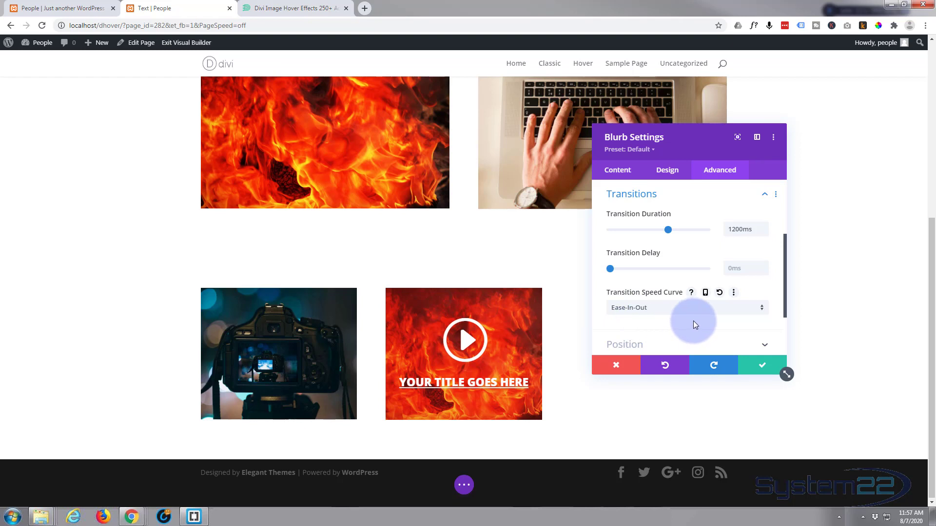
pyautogui.moveTo(675, 300)
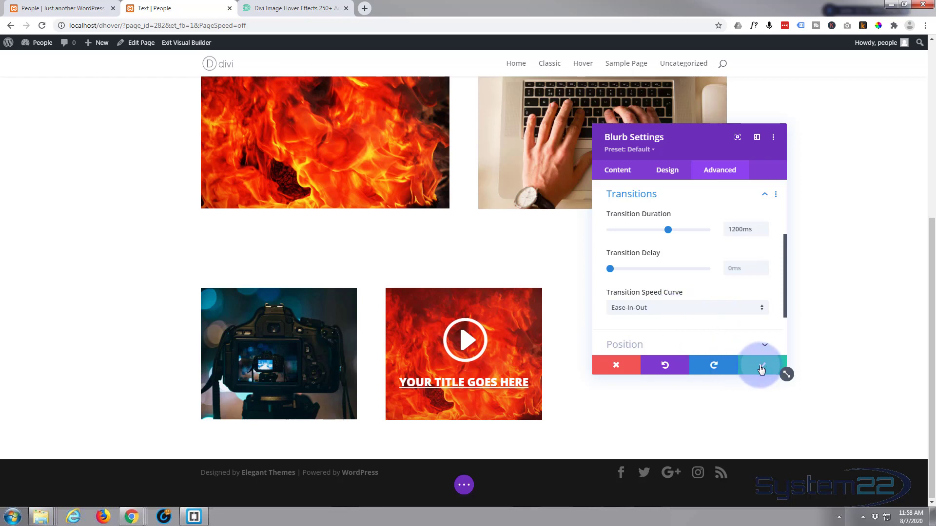
# Step: Confirm the blurb settings, save the page as a draft and exit to the live page
pyautogui.click(760, 364)
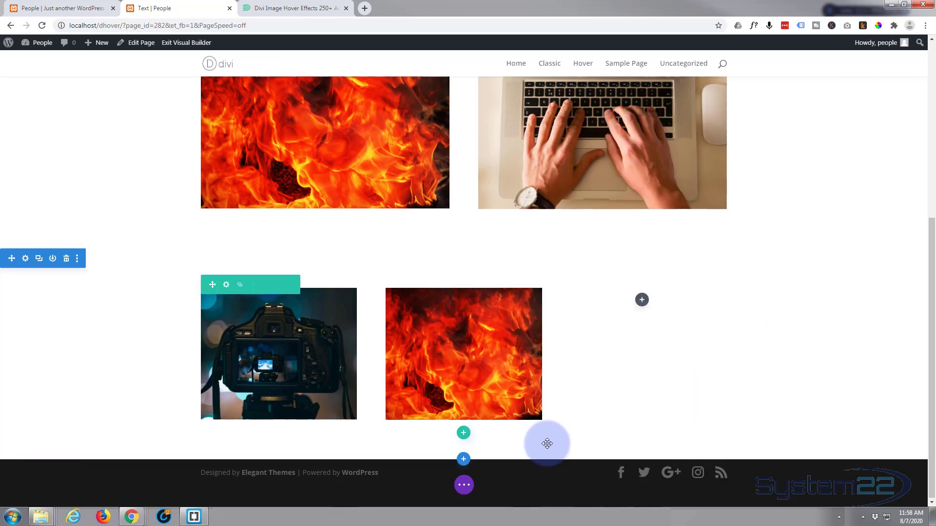
pyautogui.click(463, 485)
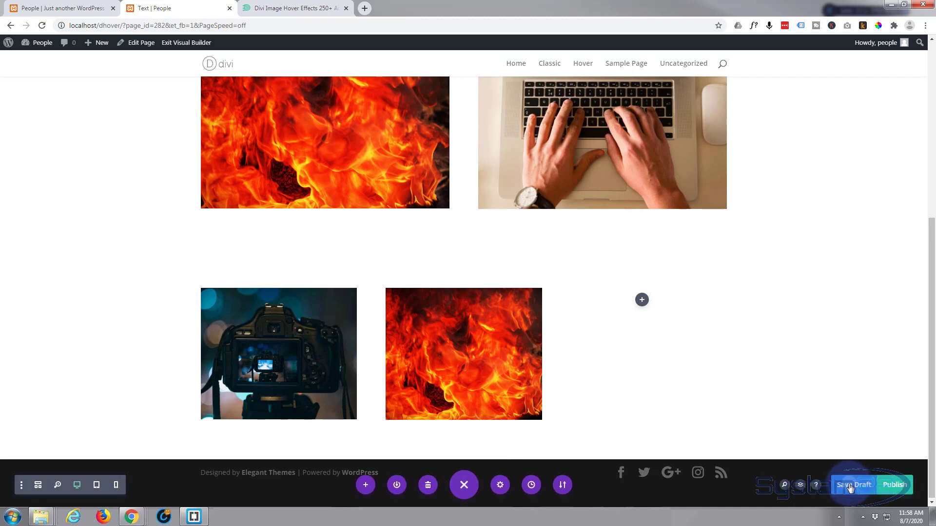
pyautogui.click(852, 485)
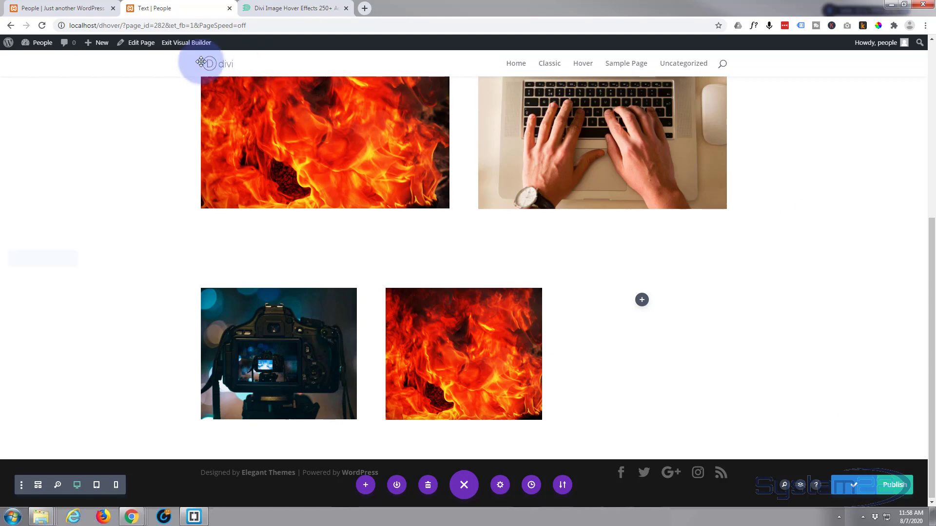
pyautogui.click(185, 42)
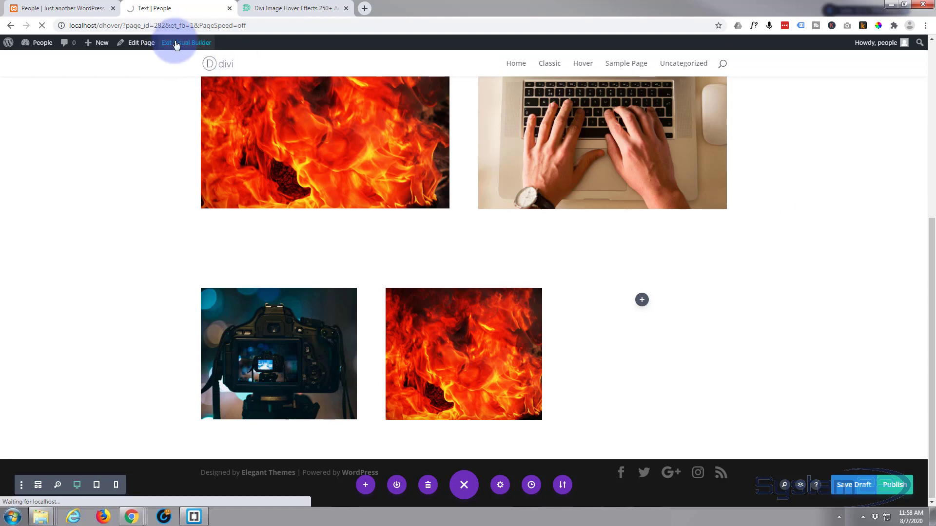
pyautogui.click(186, 42)
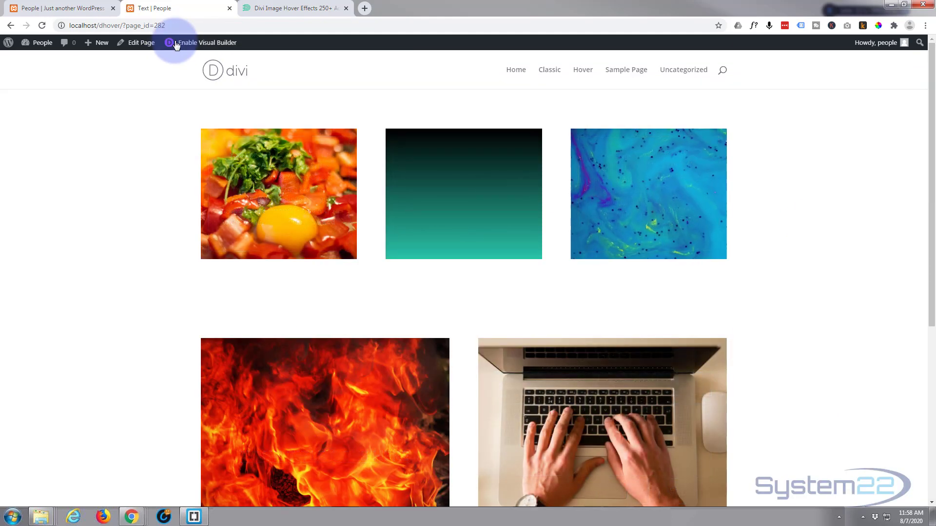
pyautogui.scroll(-3)
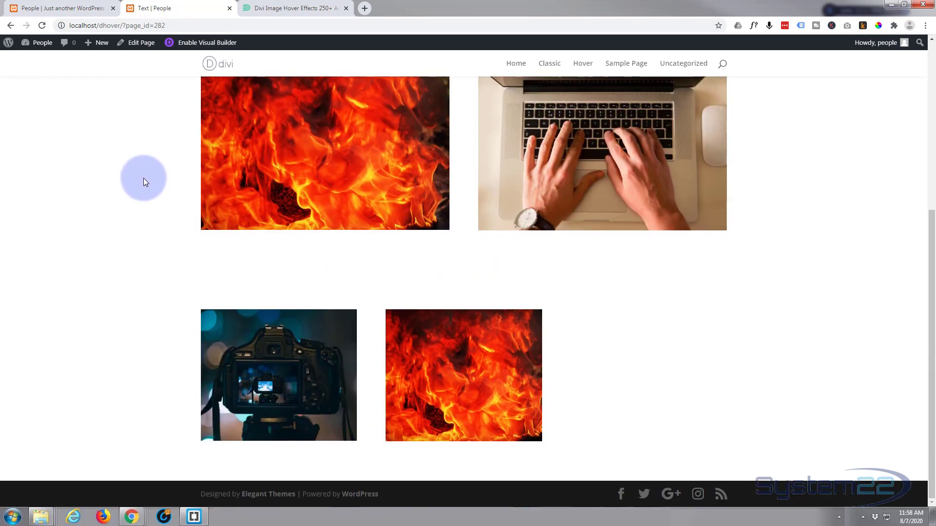
pyautogui.moveTo(778, 364)
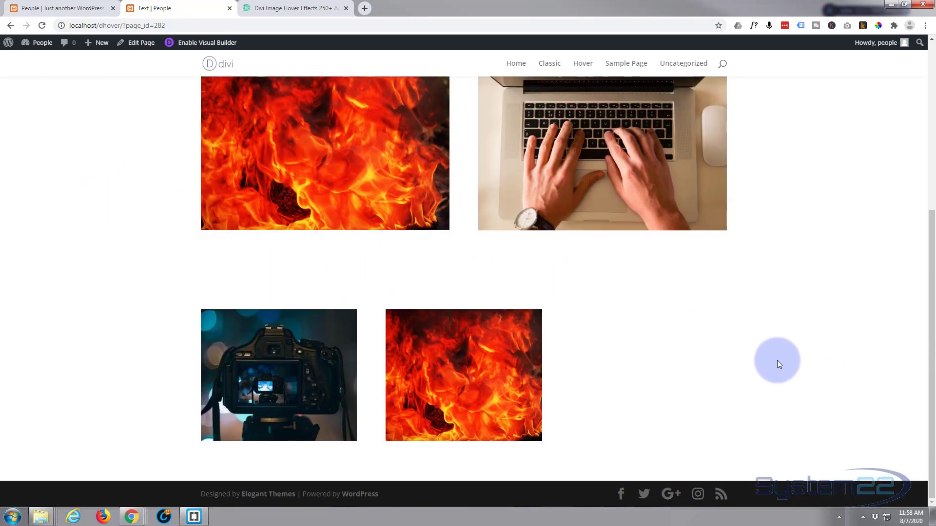
pyautogui.moveTo(624, 350)
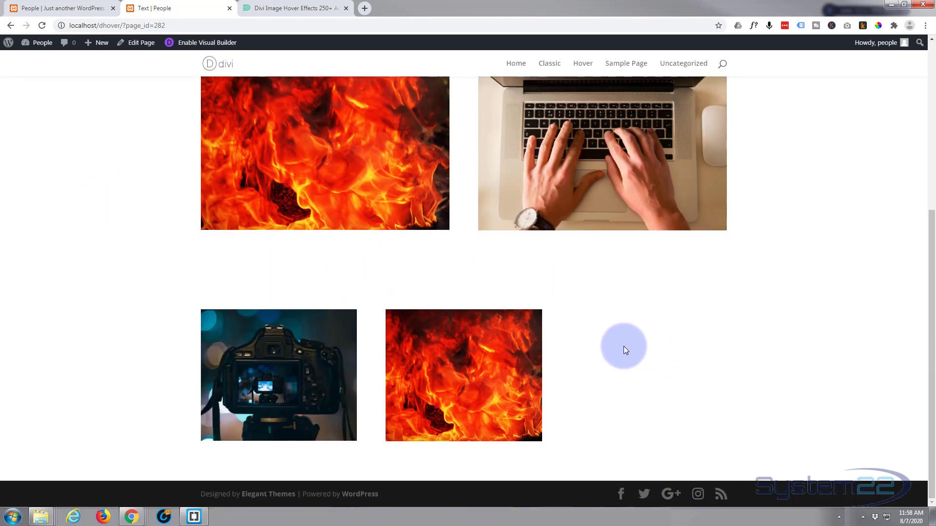
pyautogui.moveTo(630, 357)
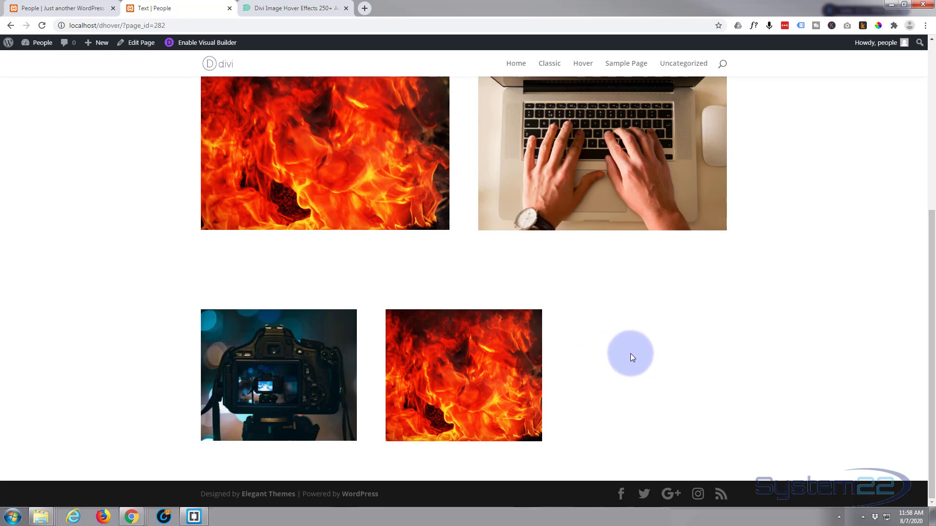
pyautogui.moveTo(464, 375)
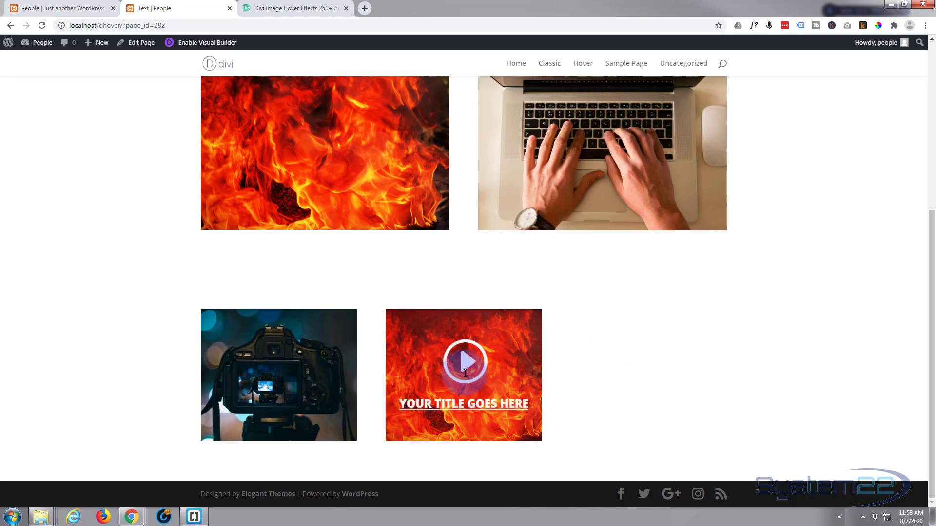
pyautogui.moveTo(627, 368)
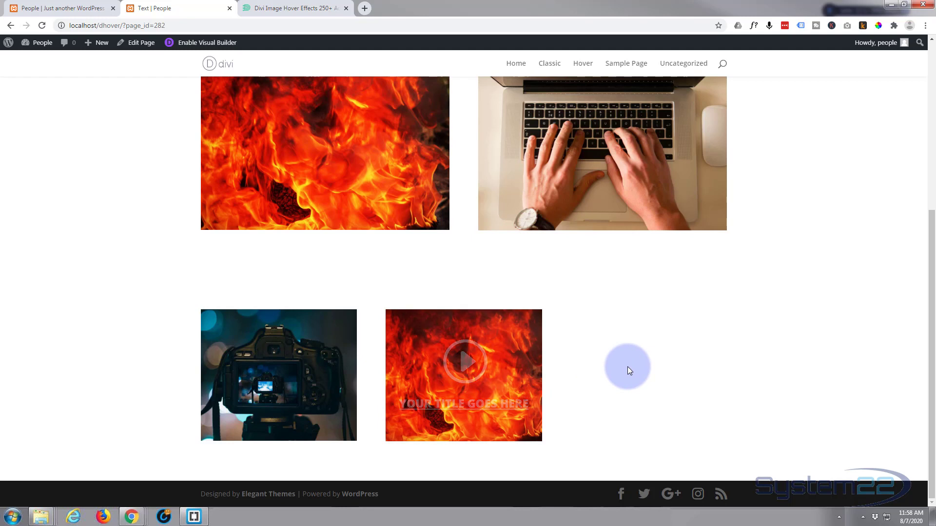
pyautogui.moveTo(426, 381)
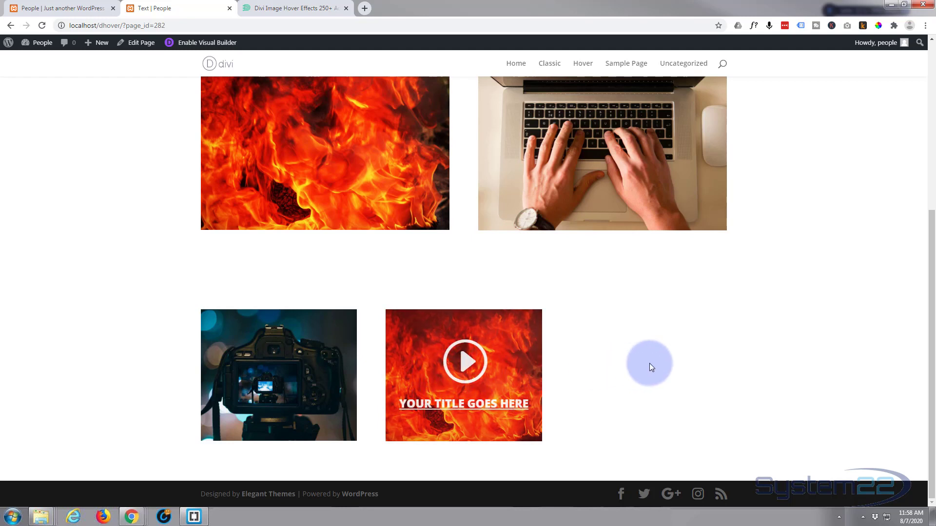
pyautogui.moveTo(469, 368)
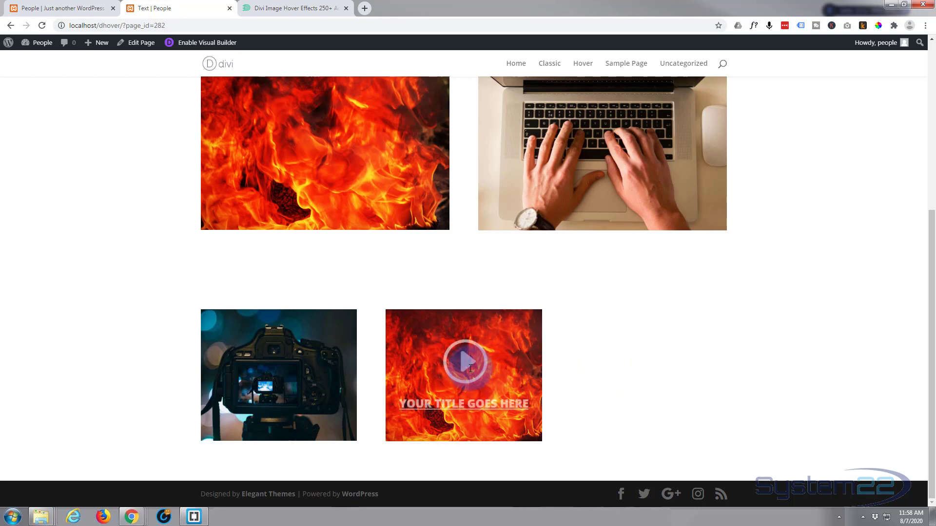
pyautogui.moveTo(464, 364)
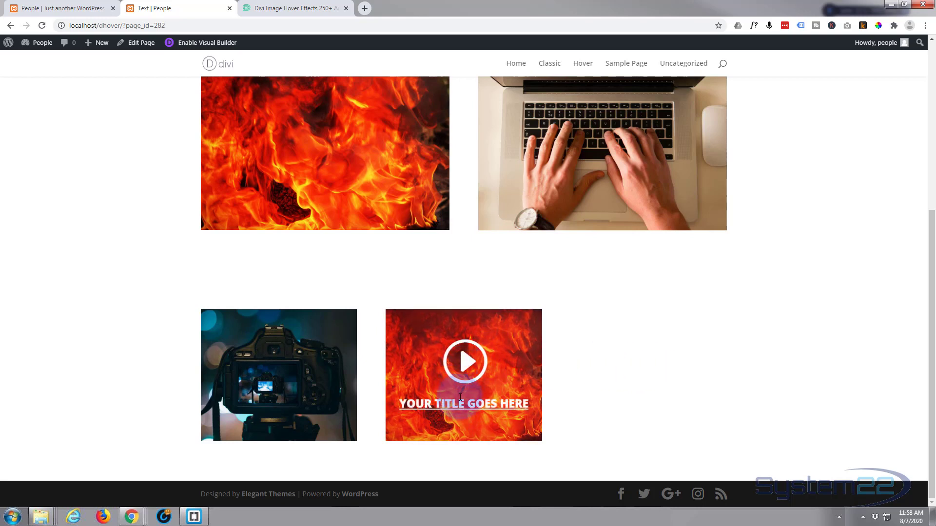
pyautogui.moveTo(623, 341)
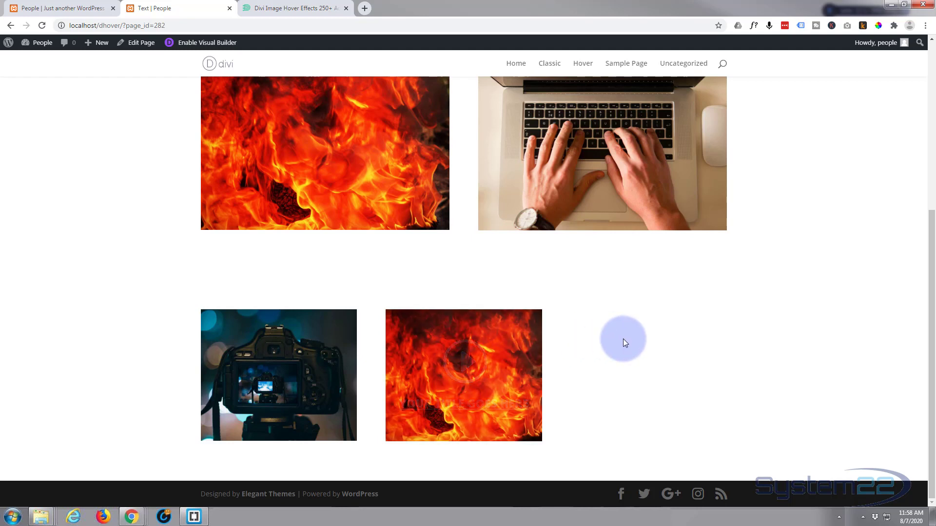
pyautogui.moveTo(415, 371)
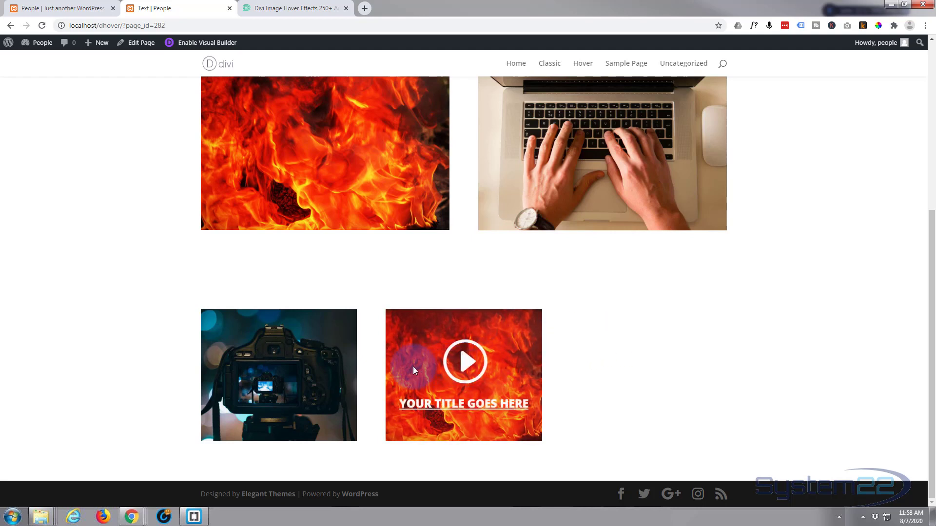
pyautogui.moveTo(638, 339)
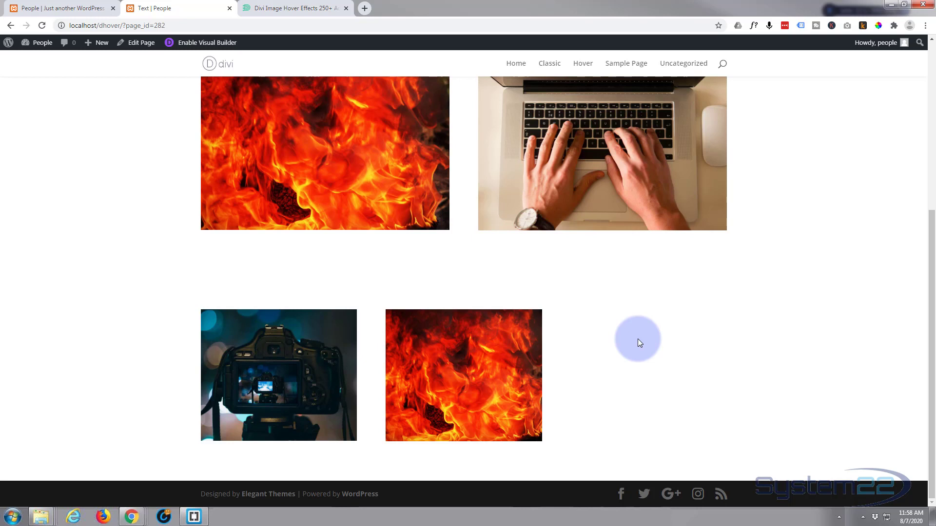
pyautogui.moveTo(464, 374)
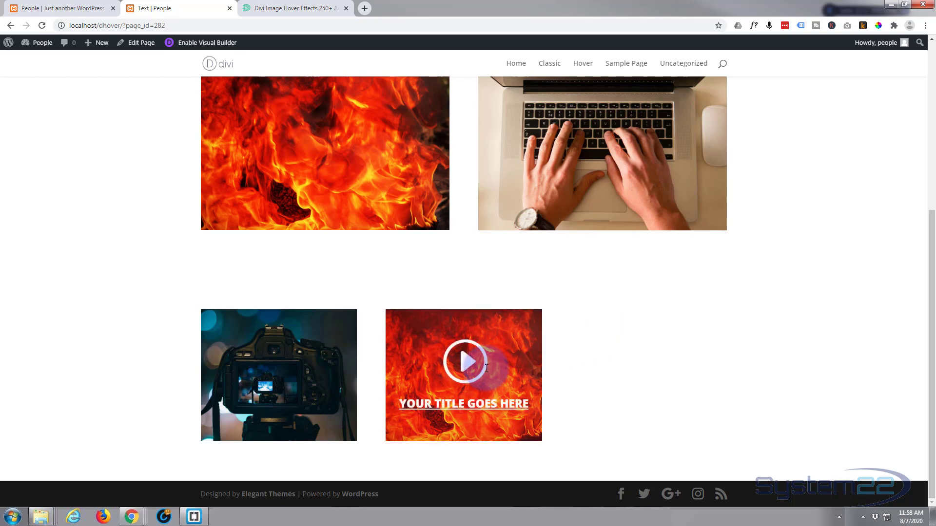
pyautogui.moveTo(566, 363)
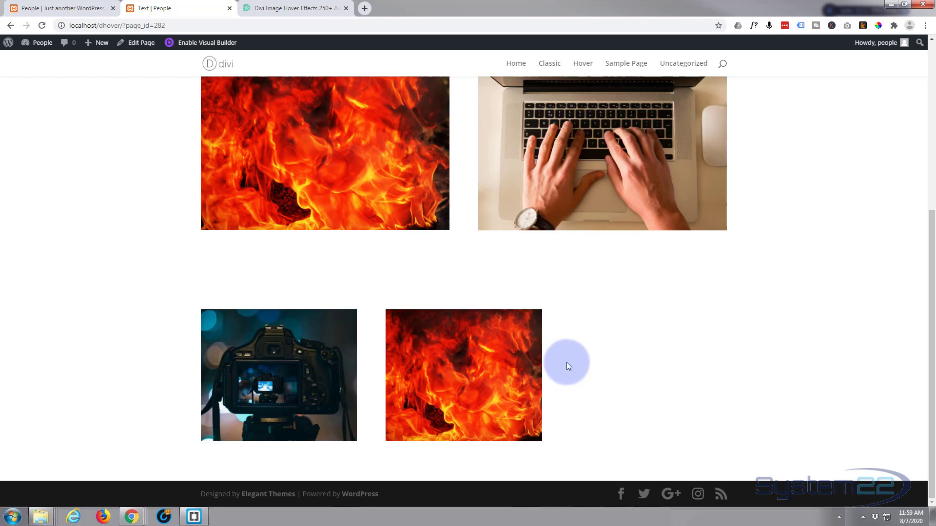